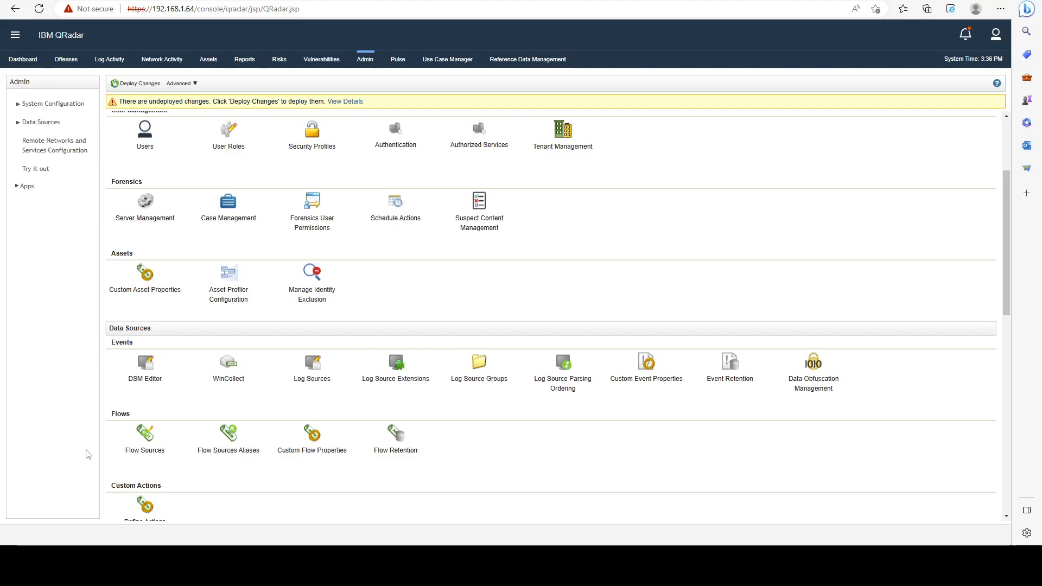
pyautogui.moveTo(712, 325)
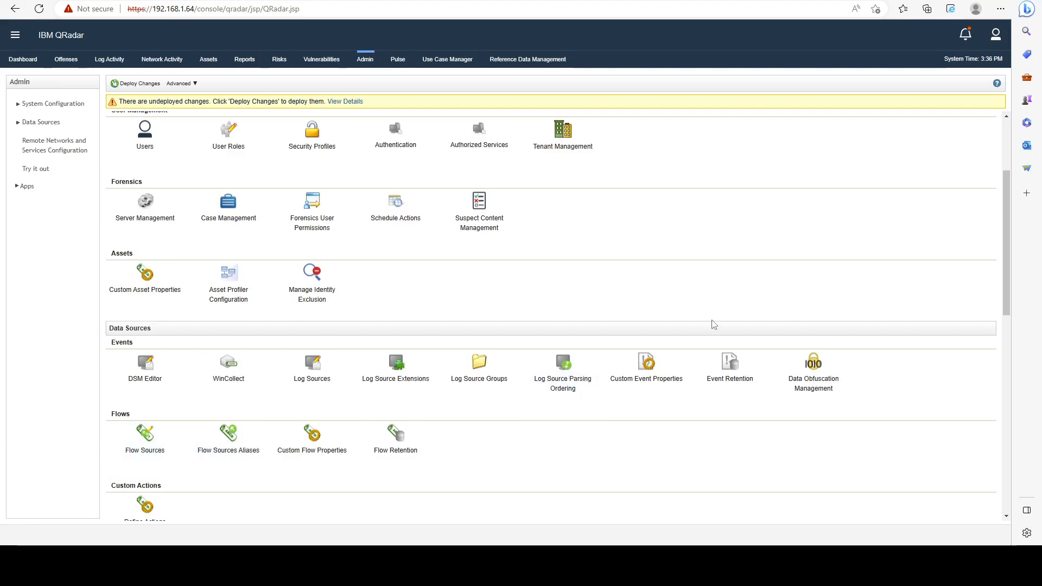
# Step: Go to Log Source Management from the Admin page's Data Sources > Events section
pyautogui.scroll(3)
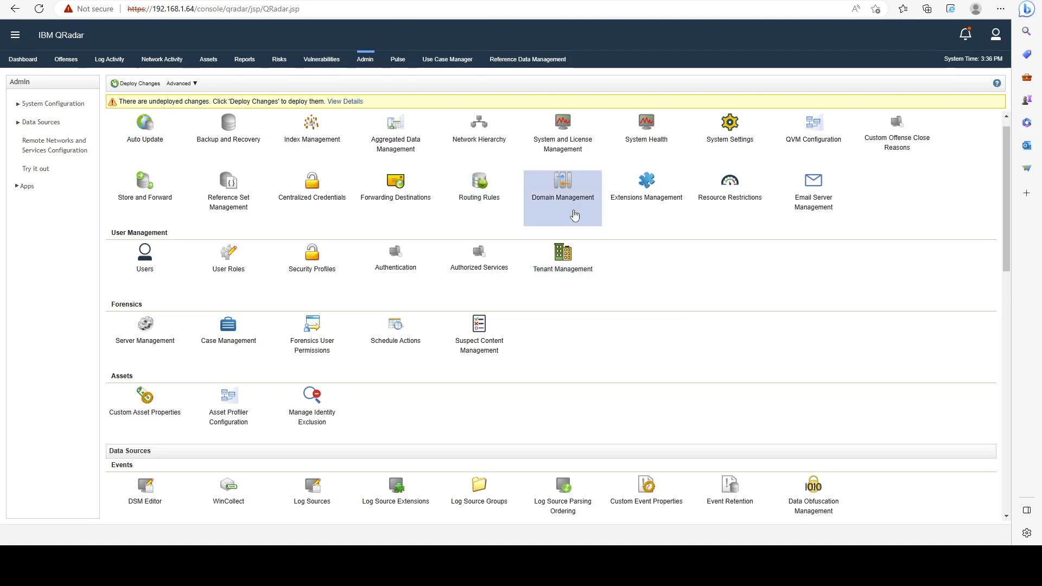
pyautogui.moveTo(677, 280)
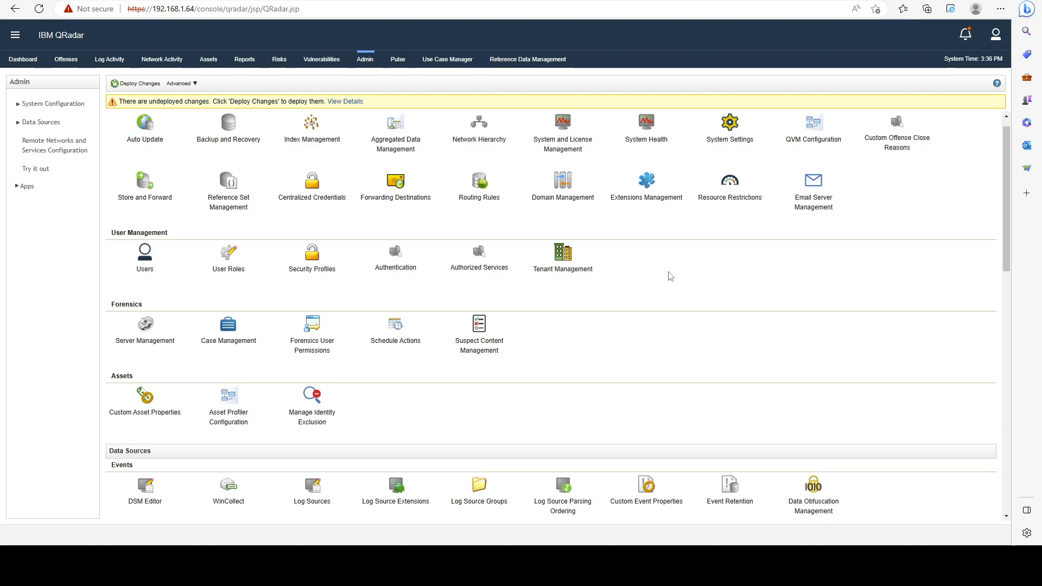
pyautogui.moveTo(272, 192)
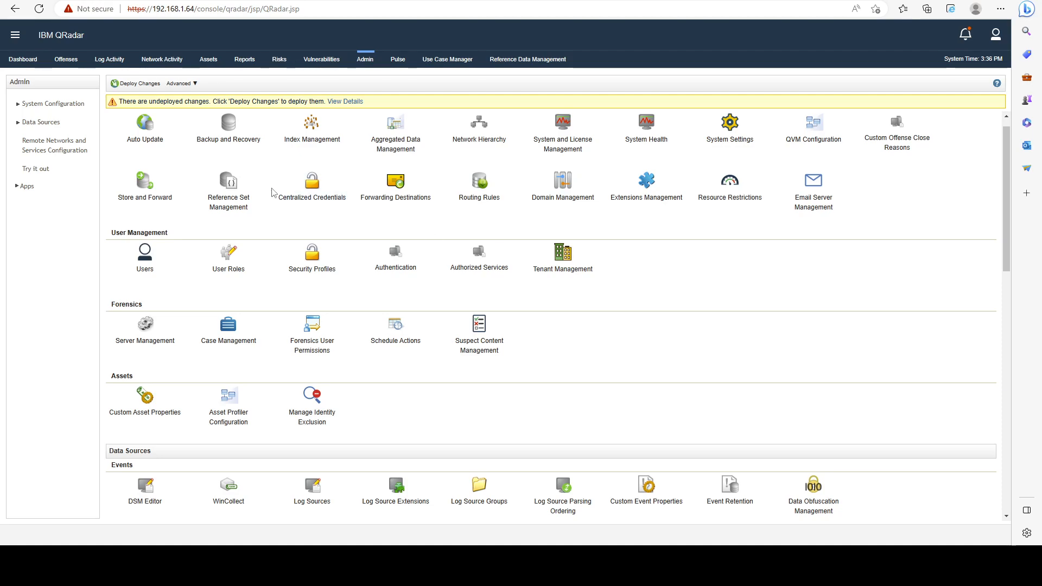
pyautogui.scroll(-3)
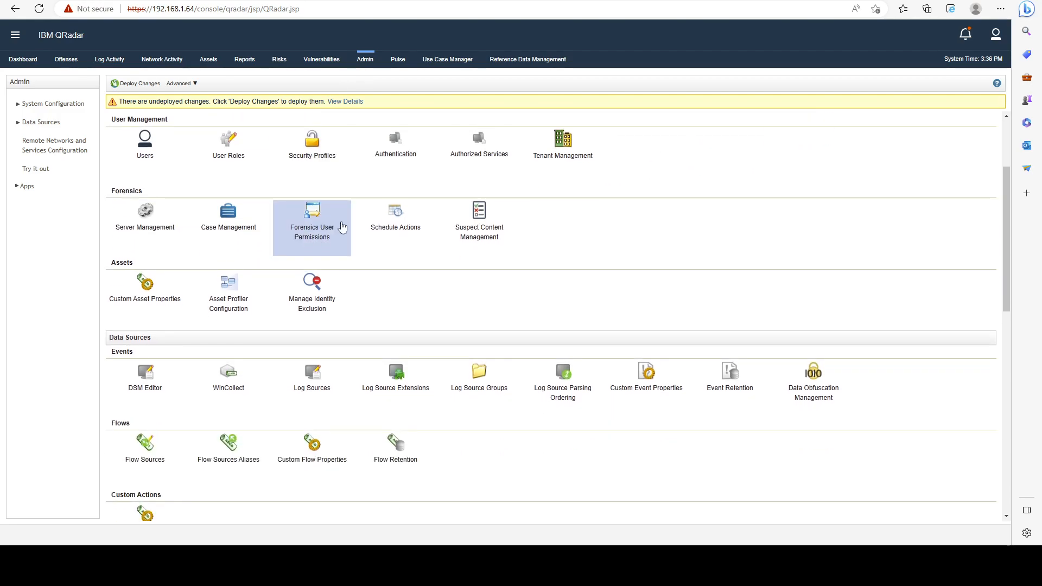
pyautogui.scroll(-3)
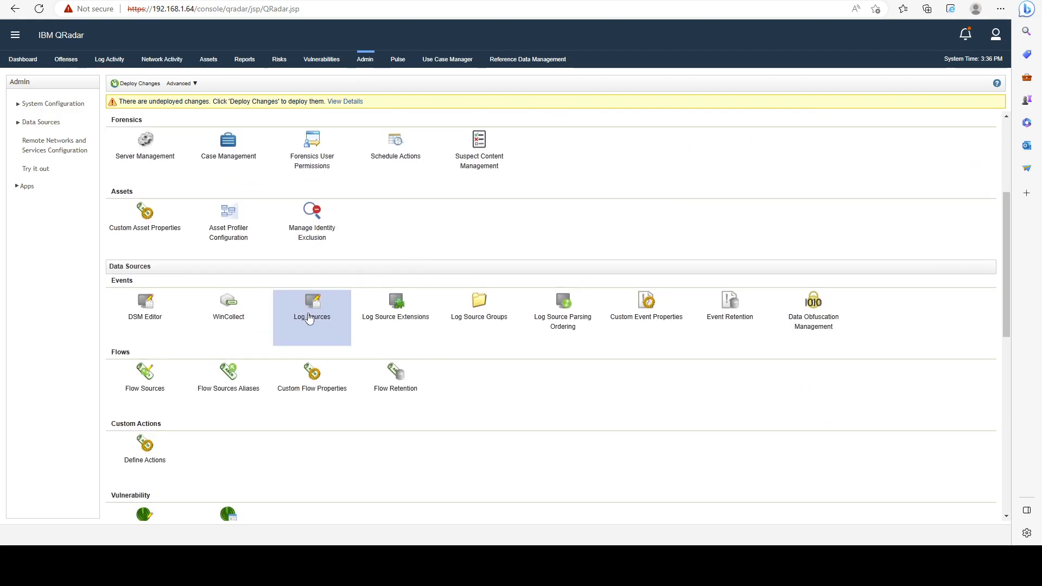
pyautogui.click(311, 306)
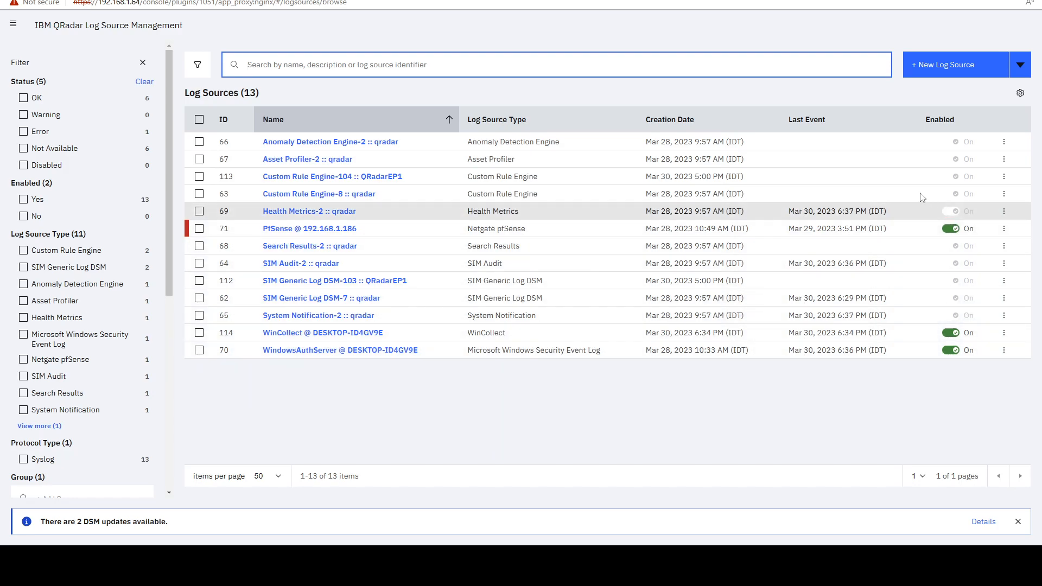
# Step: Review the available filter categories in the Filter pane beside the 13 log sources
pyautogui.click(1021, 92)
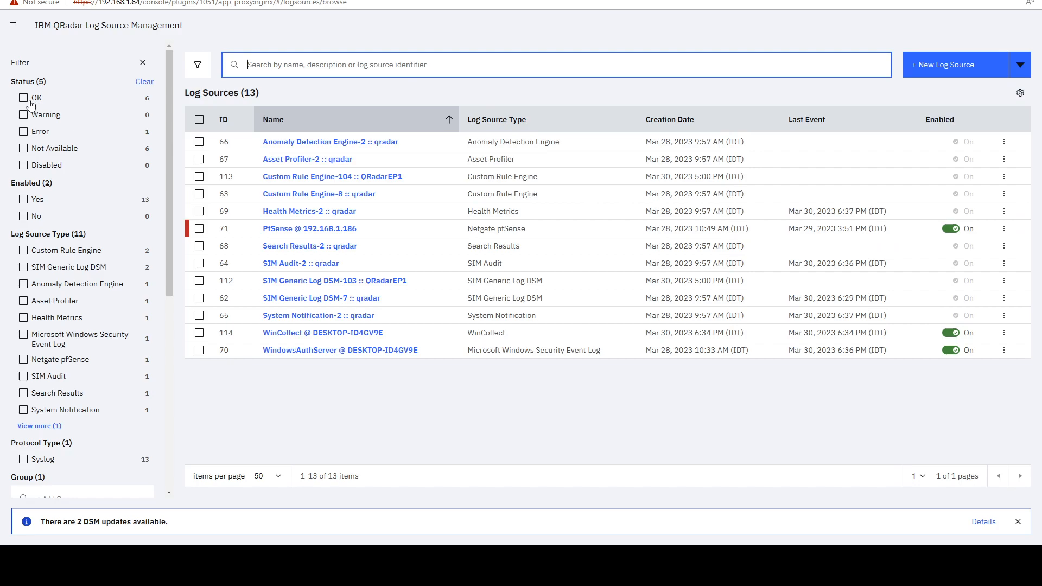
pyautogui.moveTo(57, 144)
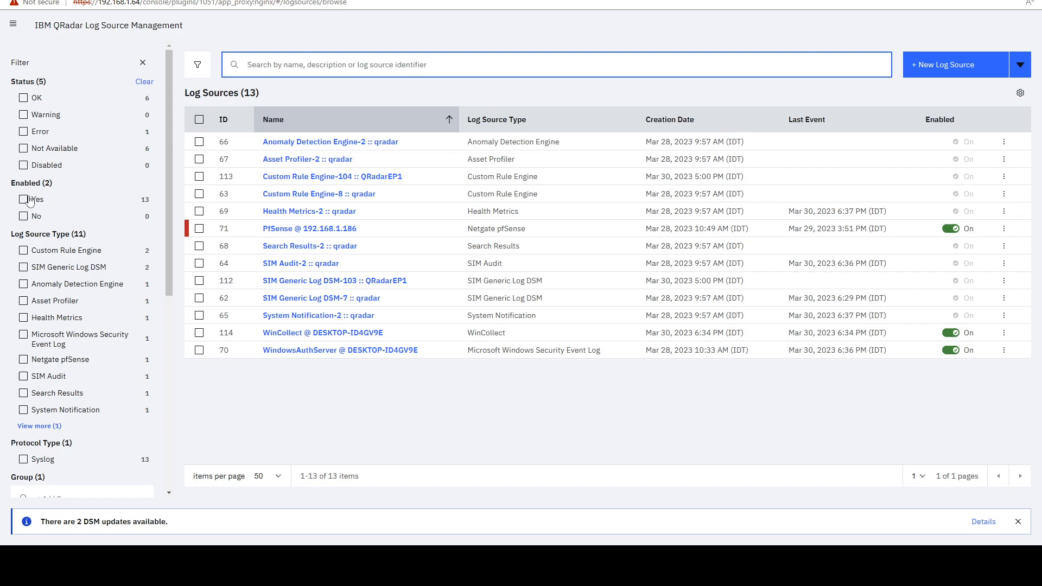
pyautogui.scroll(-3)
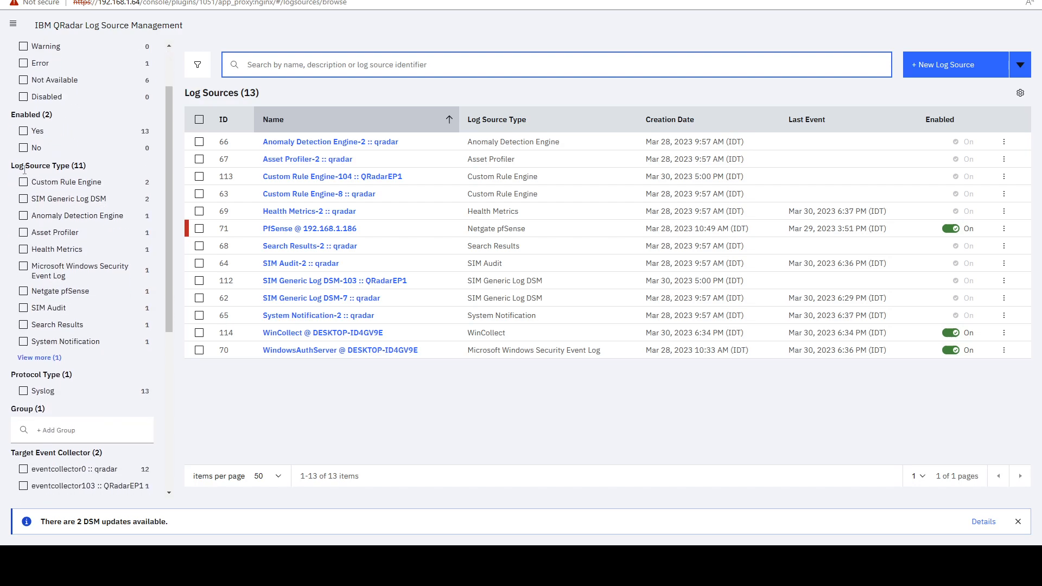
pyautogui.scroll(-3)
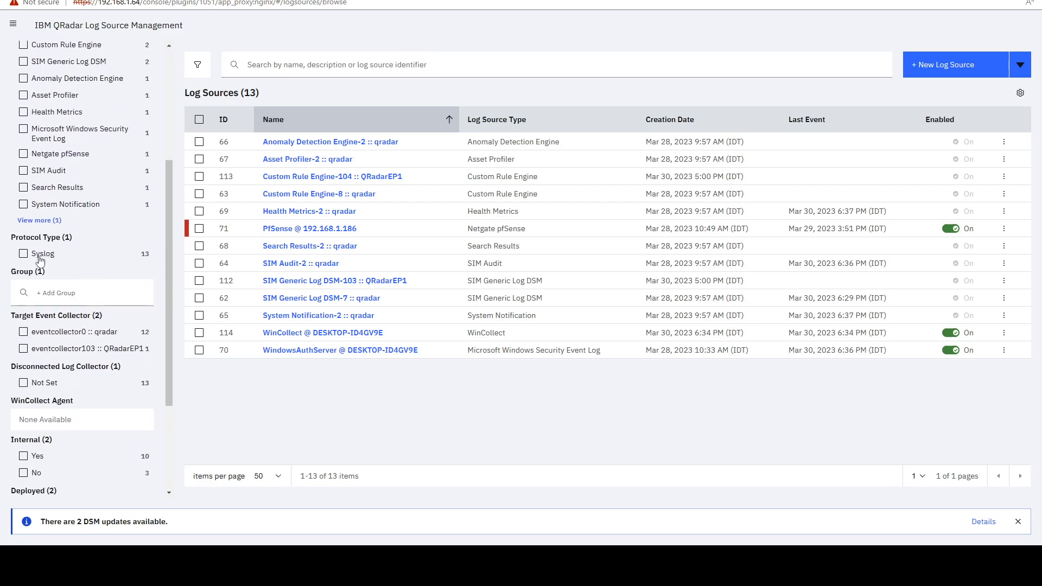
pyautogui.scroll(-3)
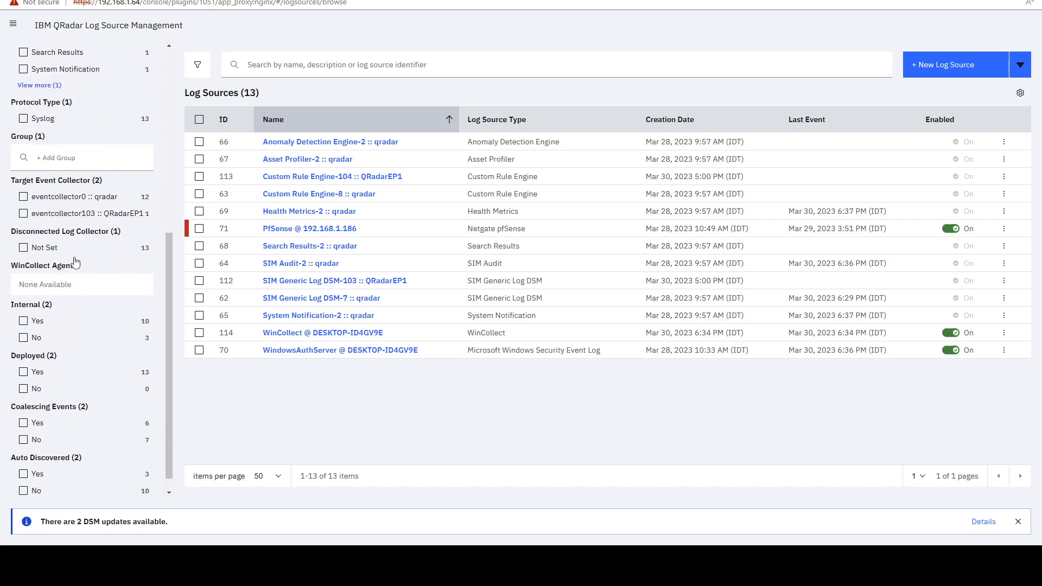
pyautogui.scroll(-3)
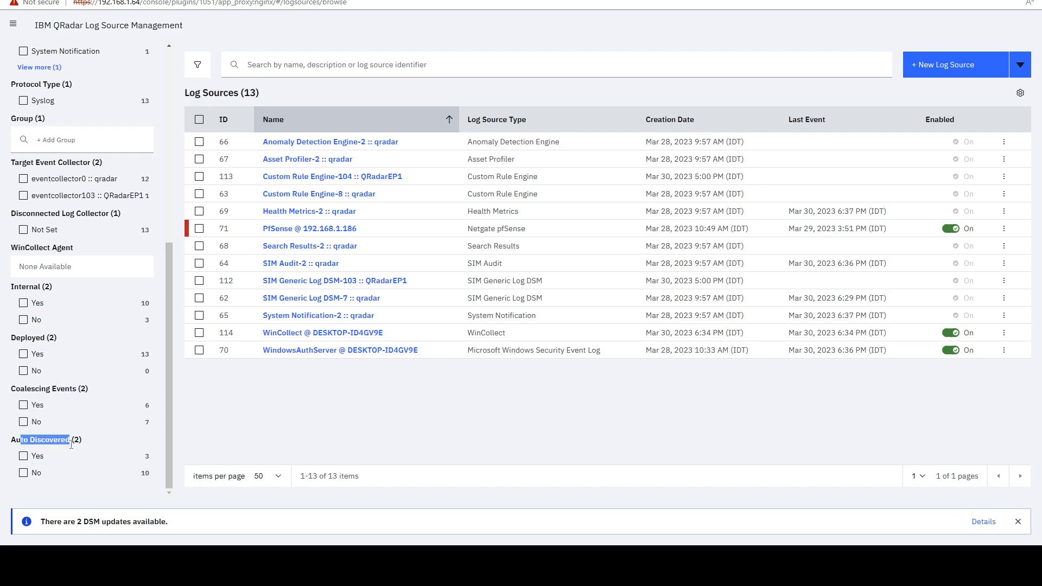
pyautogui.moveTo(485, 297)
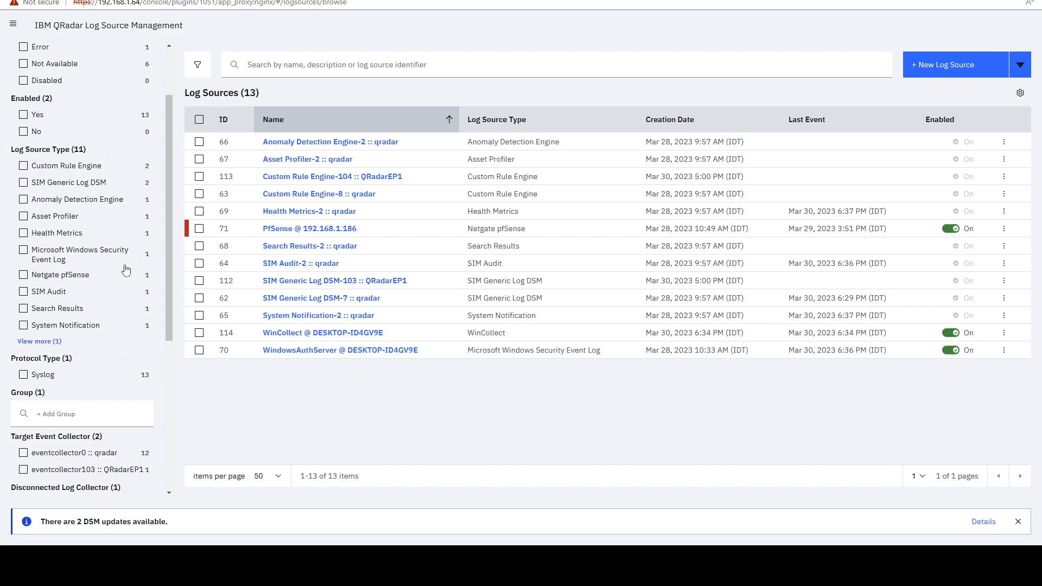
pyautogui.moveTo(511, 385)
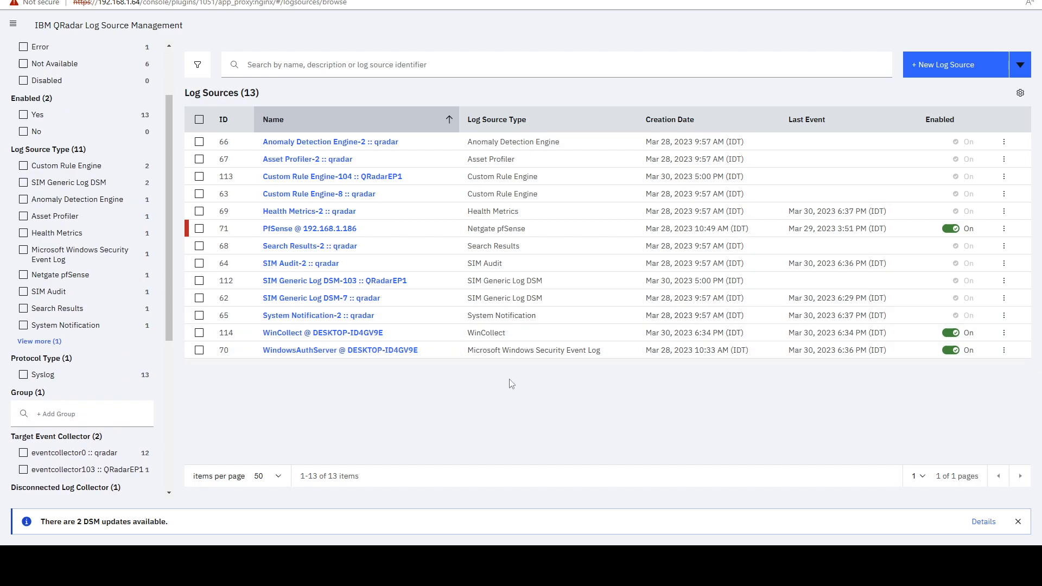
pyautogui.moveTo(339, 351)
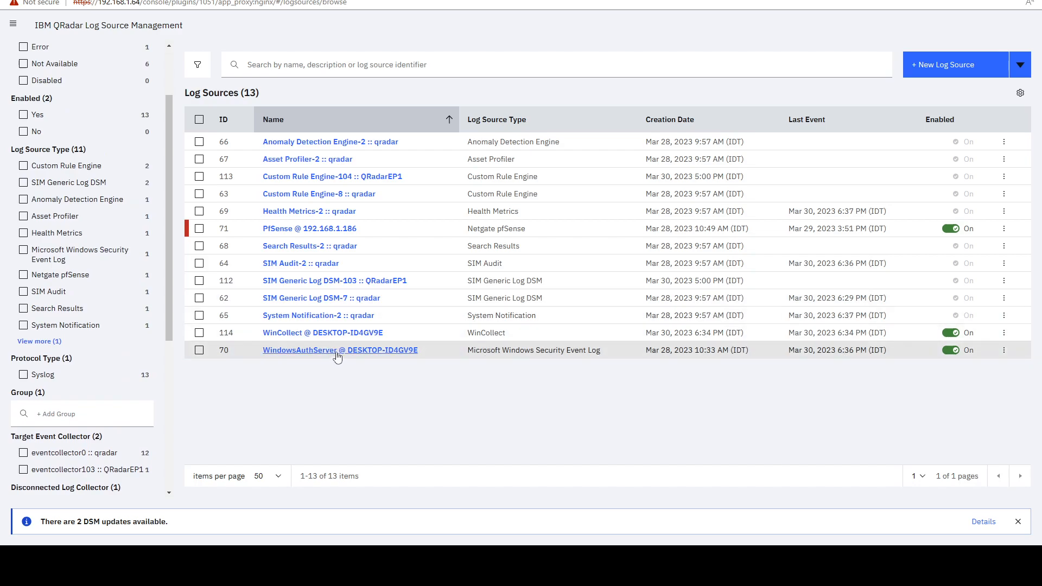
pyautogui.moveTo(203, 228)
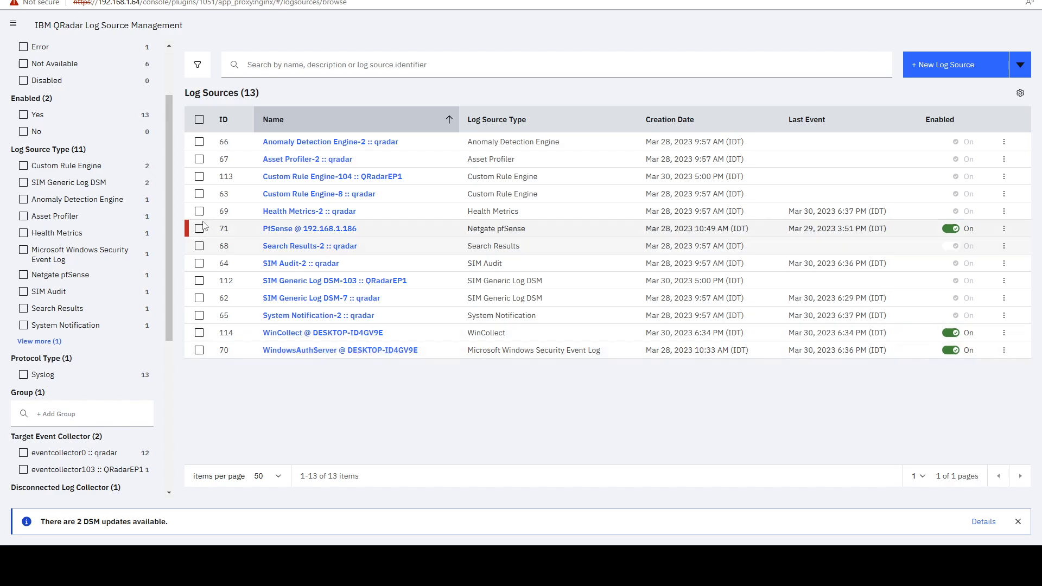
# Step: Select WinCollect, WindowsAuthServer and PfSense so 3 log sources are selected
pyautogui.click(198, 332)
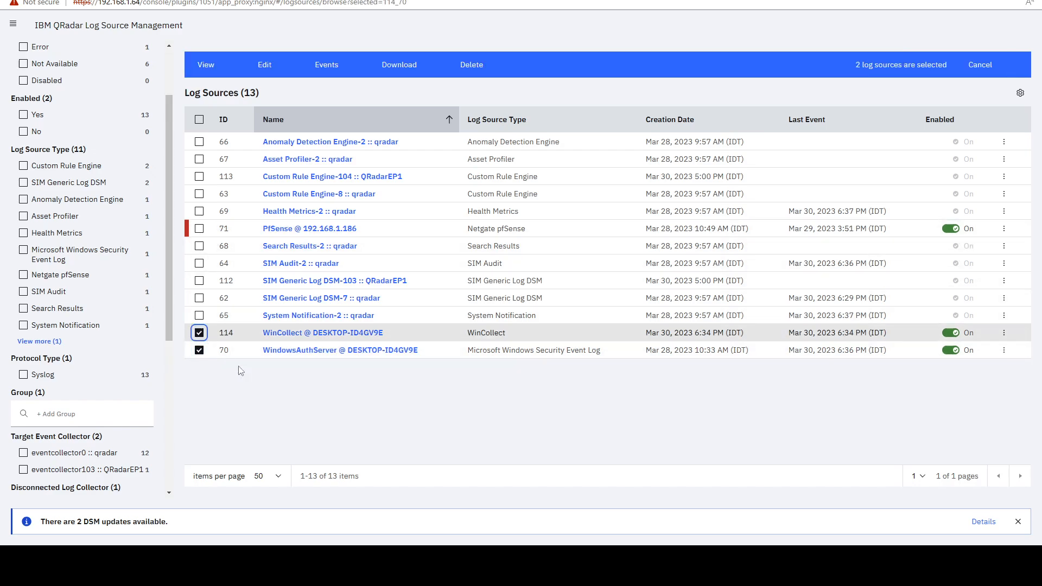
pyautogui.moveTo(488, 351)
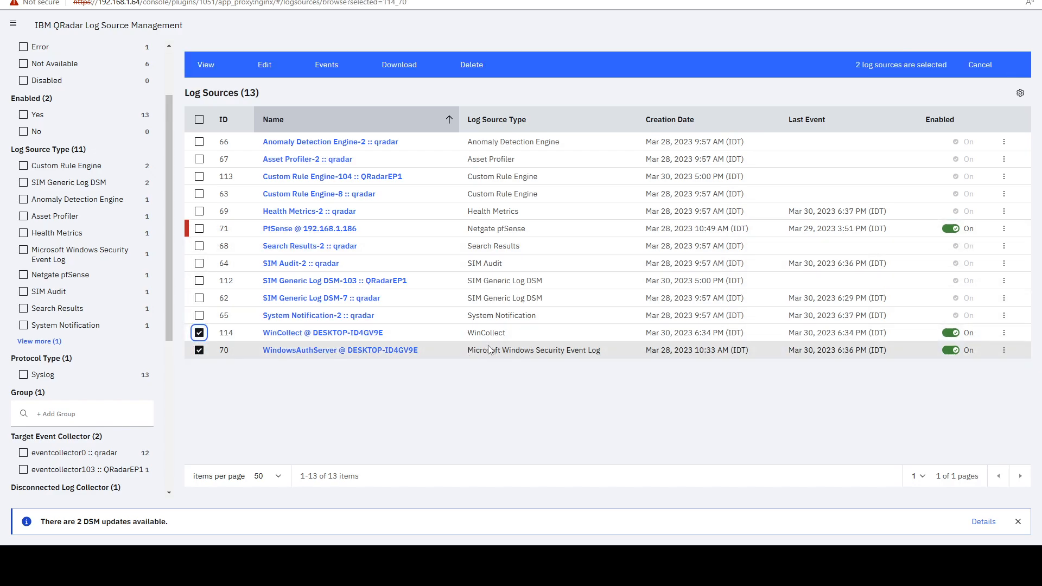
pyautogui.moveTo(545, 228)
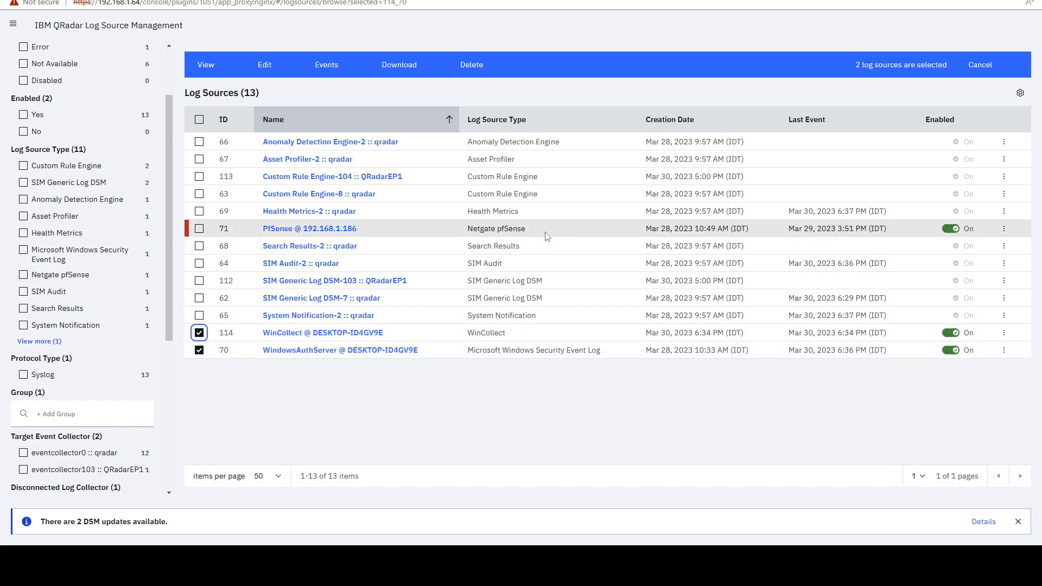
pyautogui.doubleClick(495, 228)
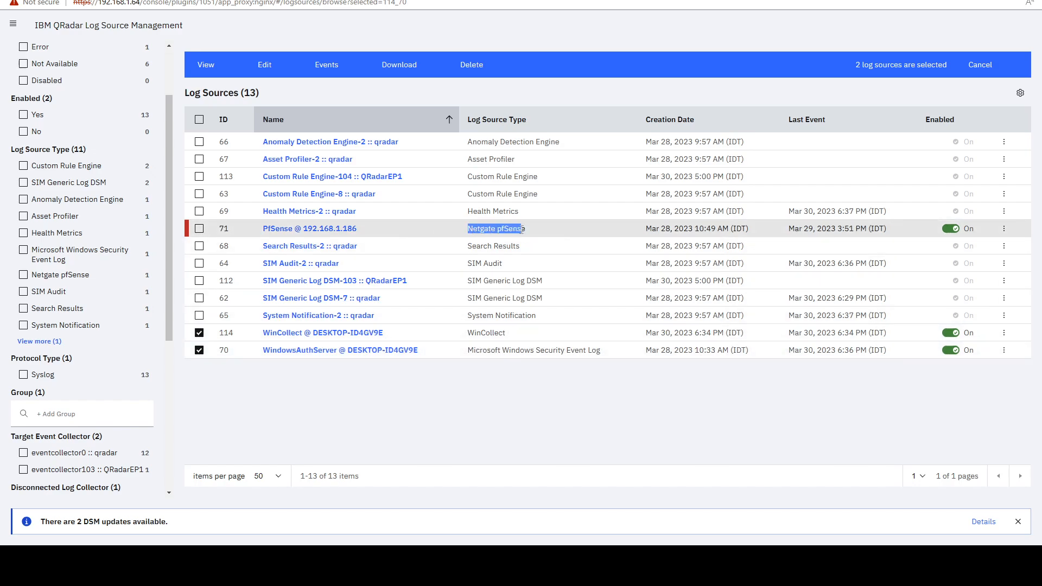
pyautogui.click(199, 228)
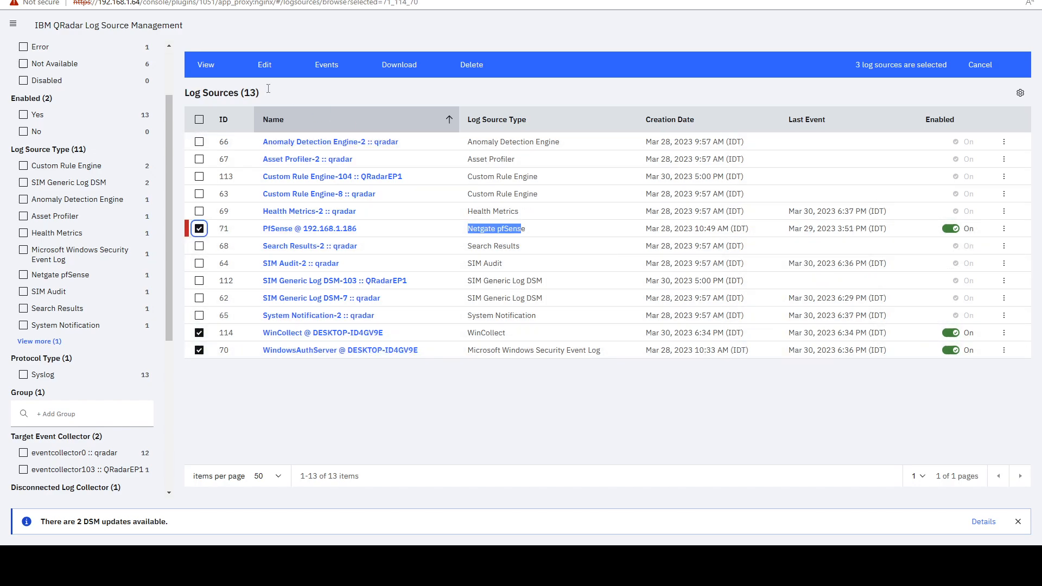
pyautogui.moveTo(398, 64)
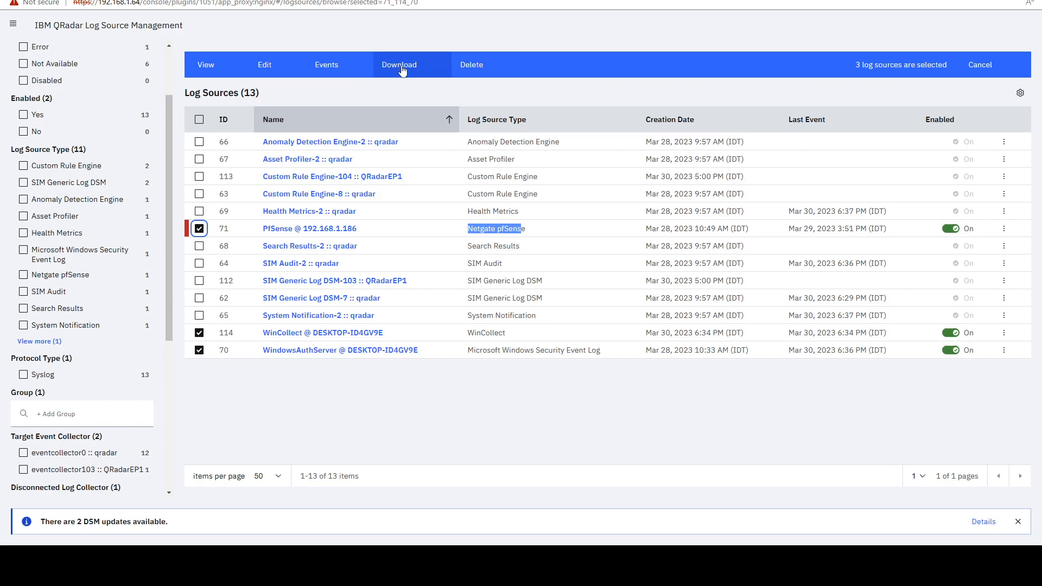
pyautogui.moveTo(303, 138)
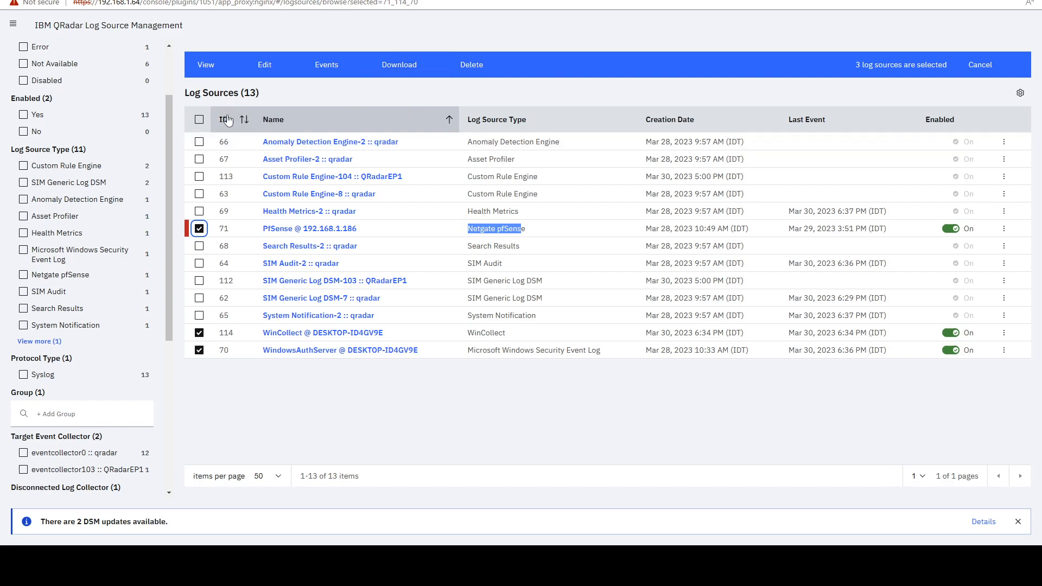
pyautogui.moveTo(301, 102)
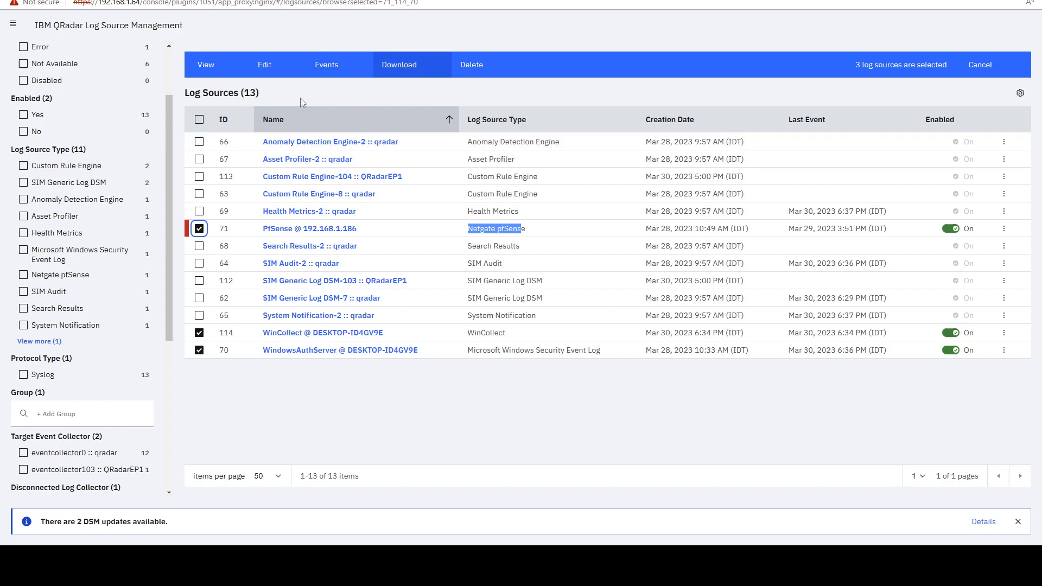
pyautogui.moveTo(278, 110)
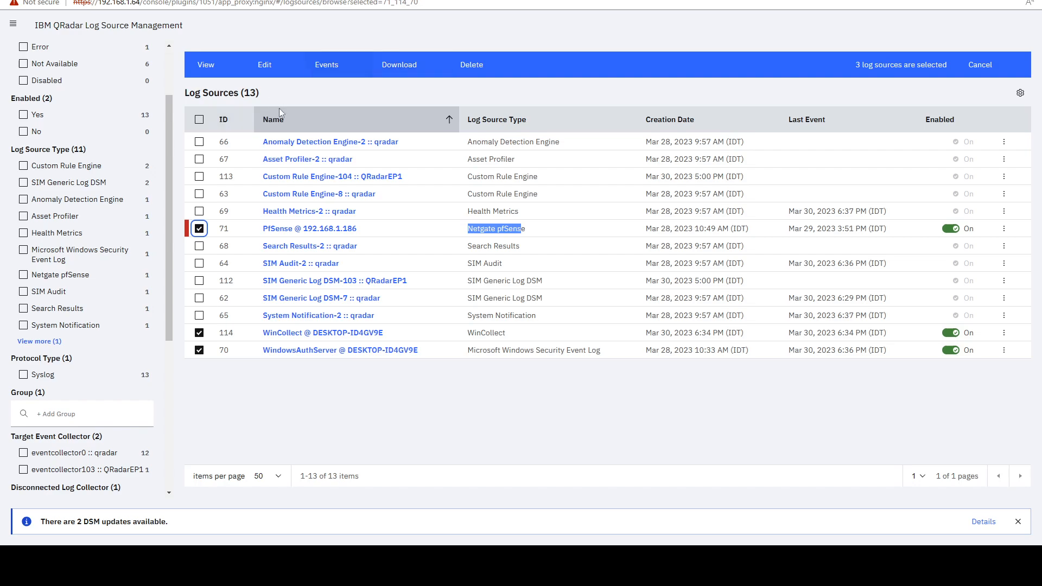
pyautogui.moveTo(493, 124)
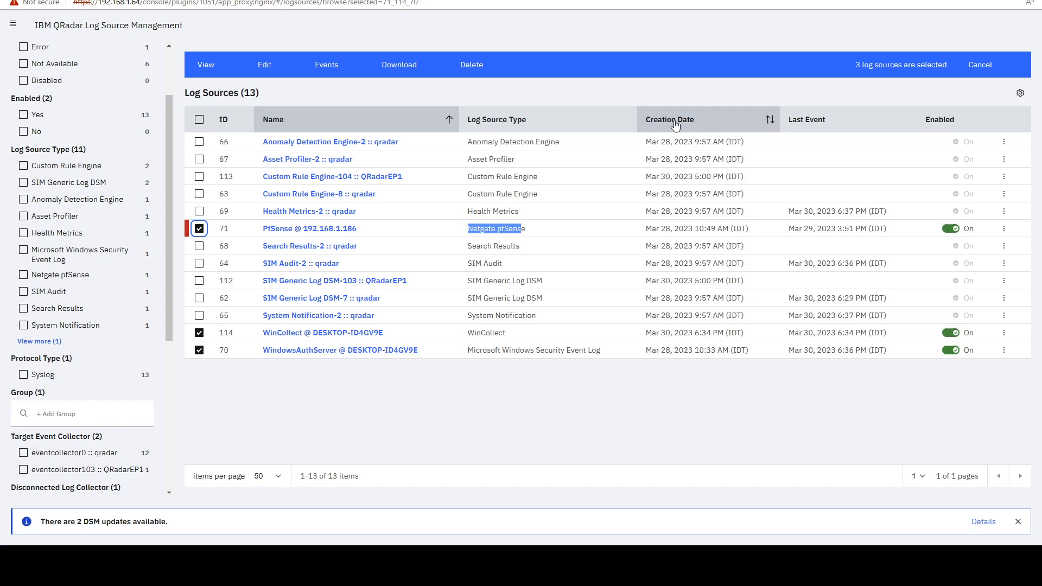
pyautogui.moveTo(807, 120)
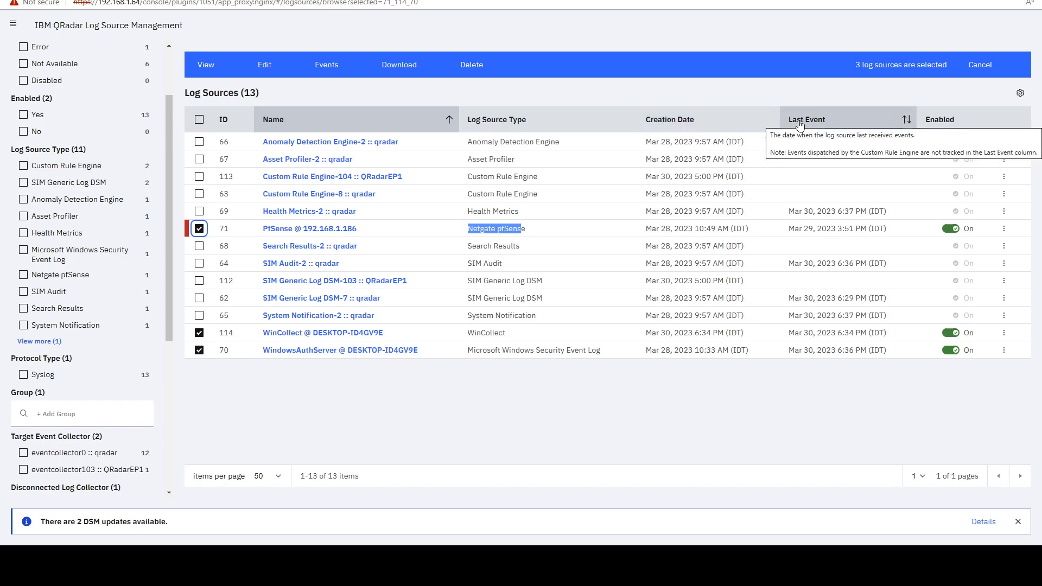
pyautogui.moveTo(940, 119)
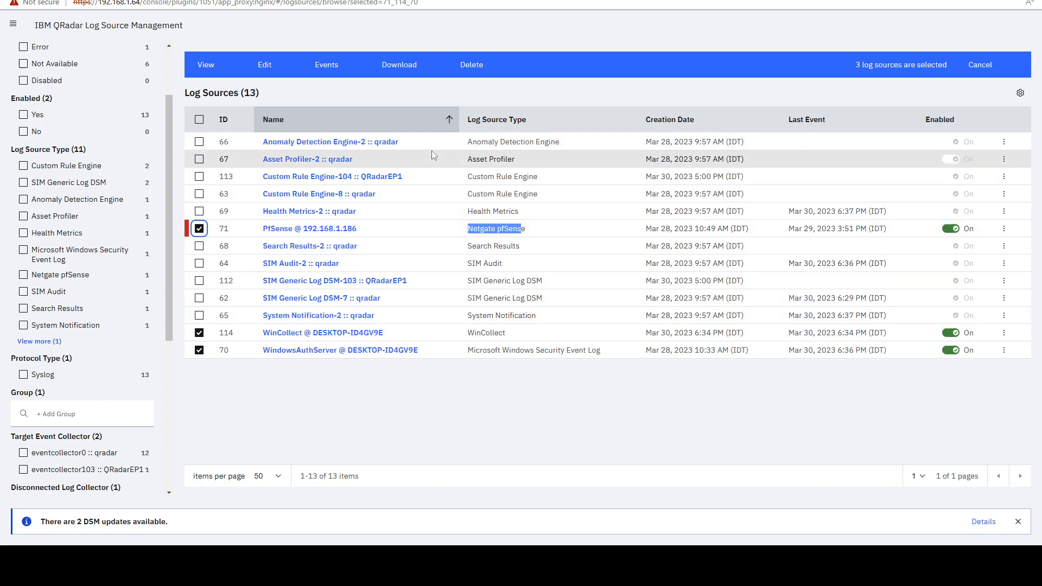
pyautogui.moveTo(337, 96)
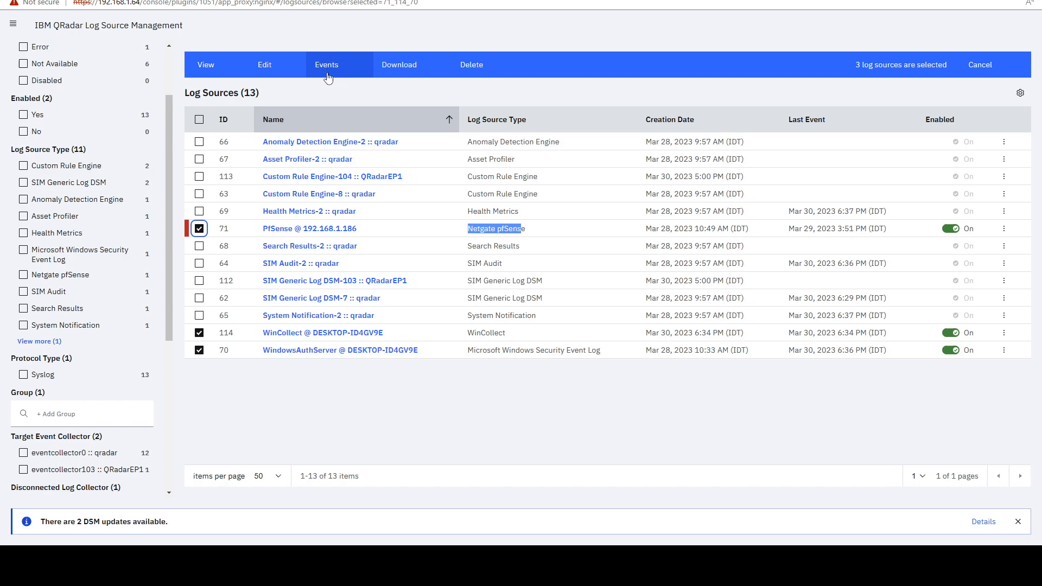
pyautogui.moveTo(173, 280)
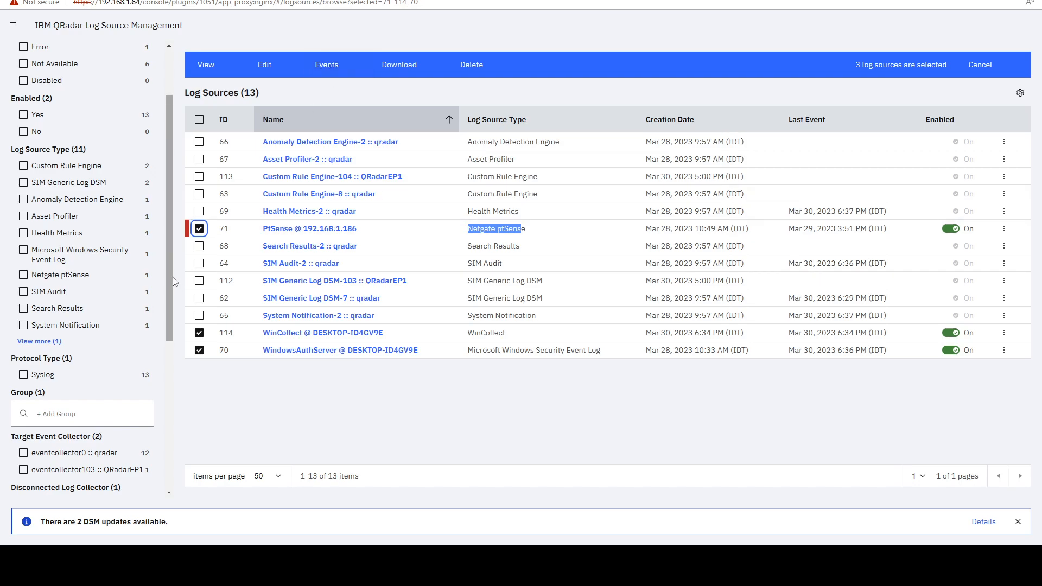
pyautogui.moveTo(226, 300)
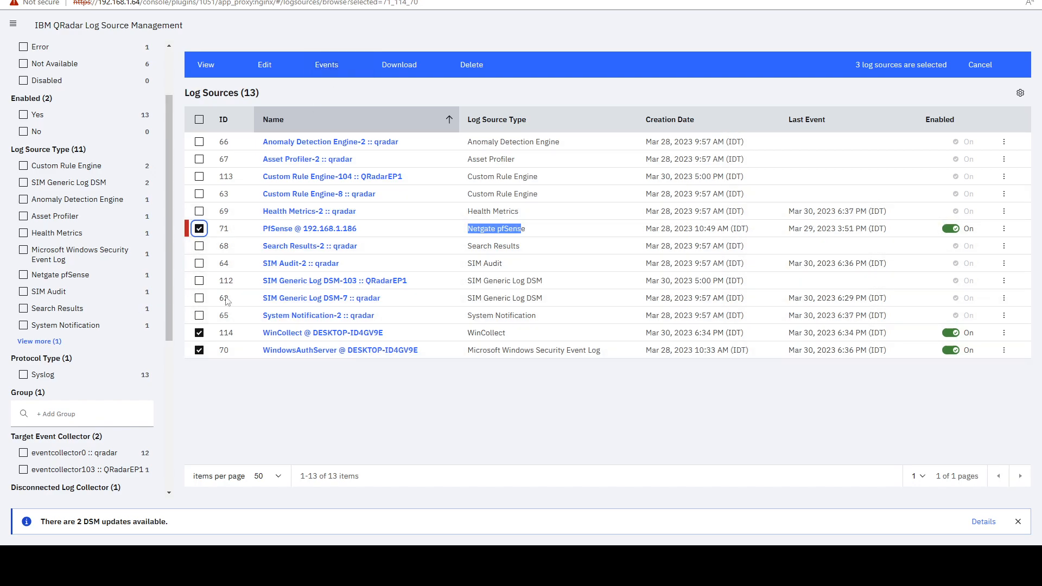
pyautogui.moveTo(264, 64)
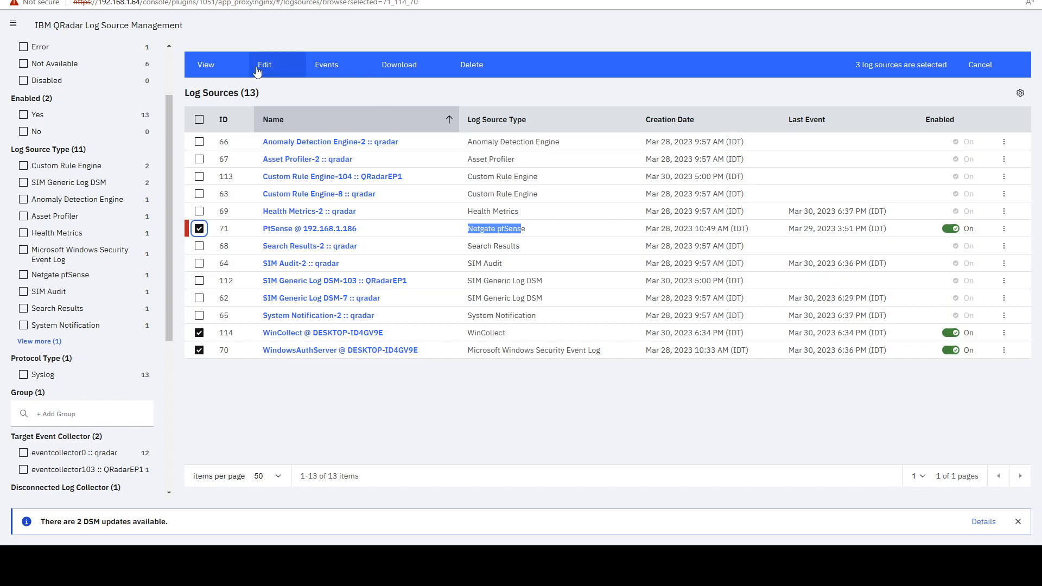
# Step: Bulk-edit the three sources, toggling Name Template and Enabled on then off, leaving fields unchanged
pyautogui.click(264, 64)
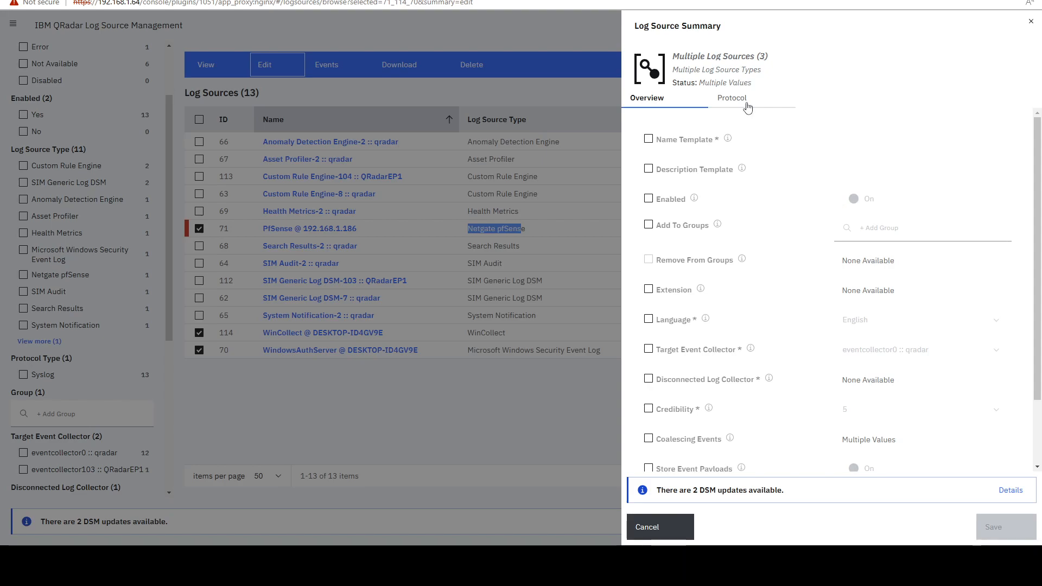
pyautogui.moveTo(631, 31)
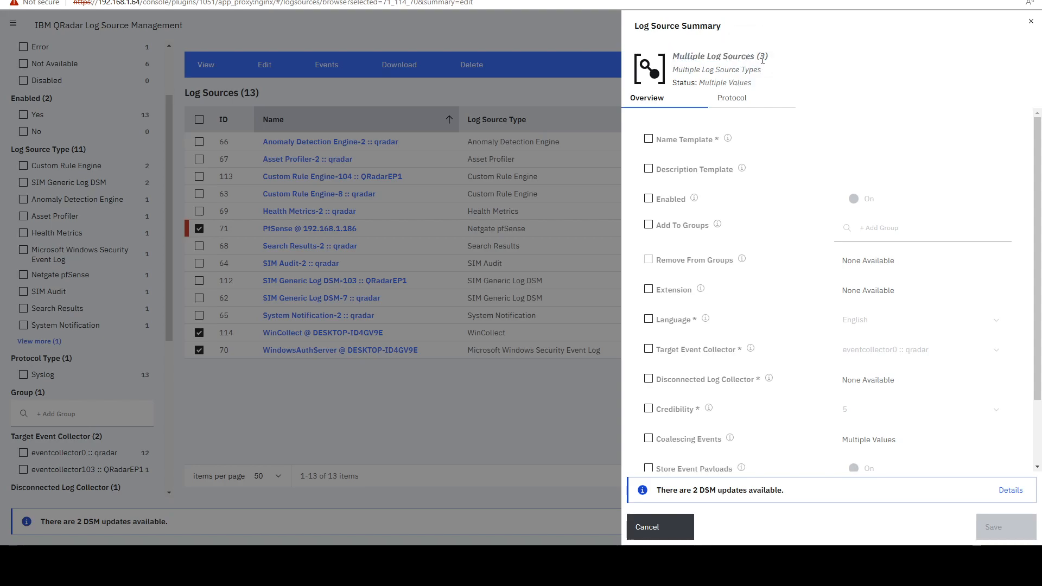
pyautogui.click(648, 139)
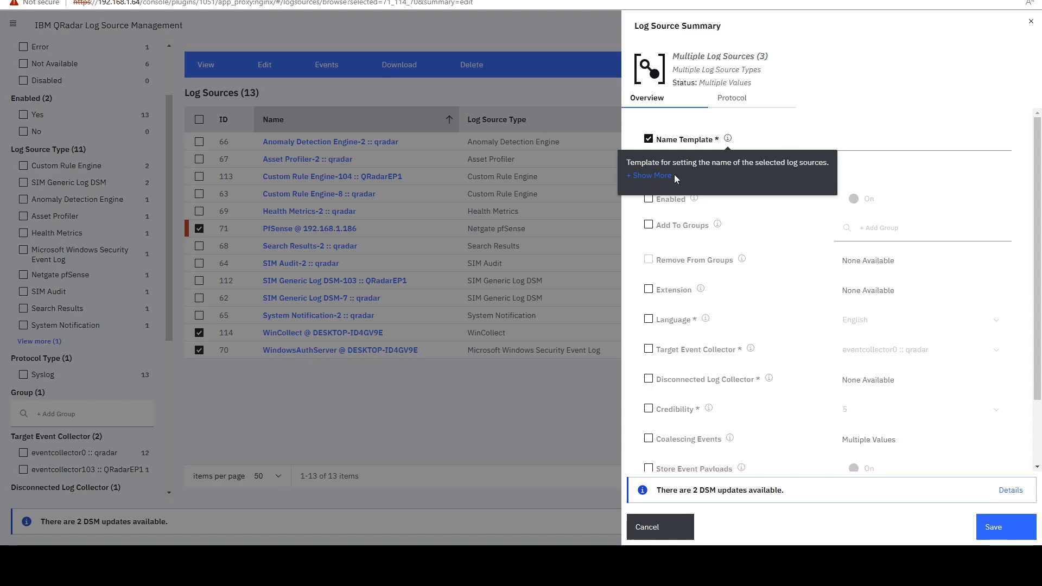
pyautogui.click(649, 175)
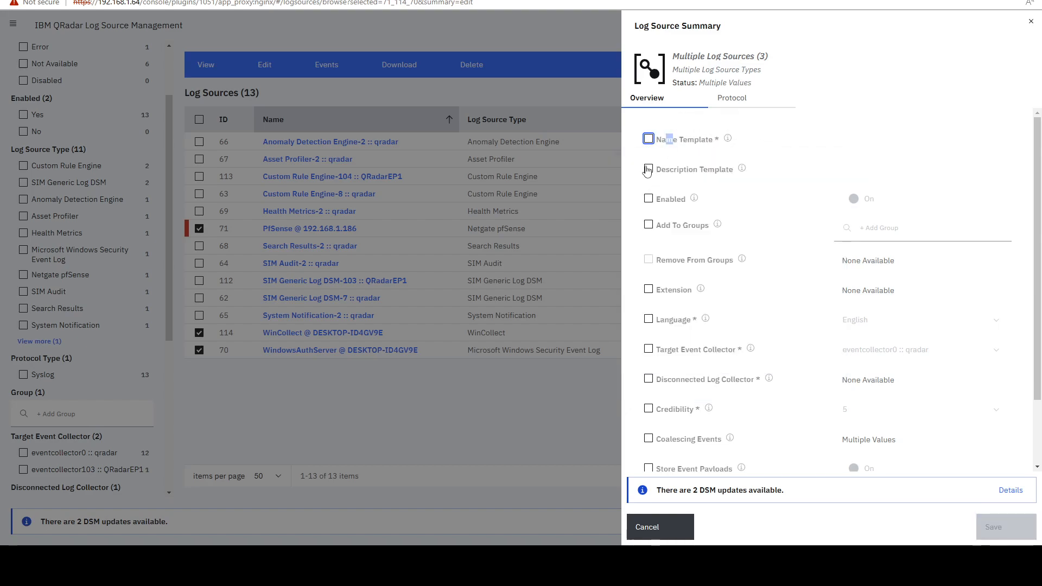
pyautogui.moveTo(726, 234)
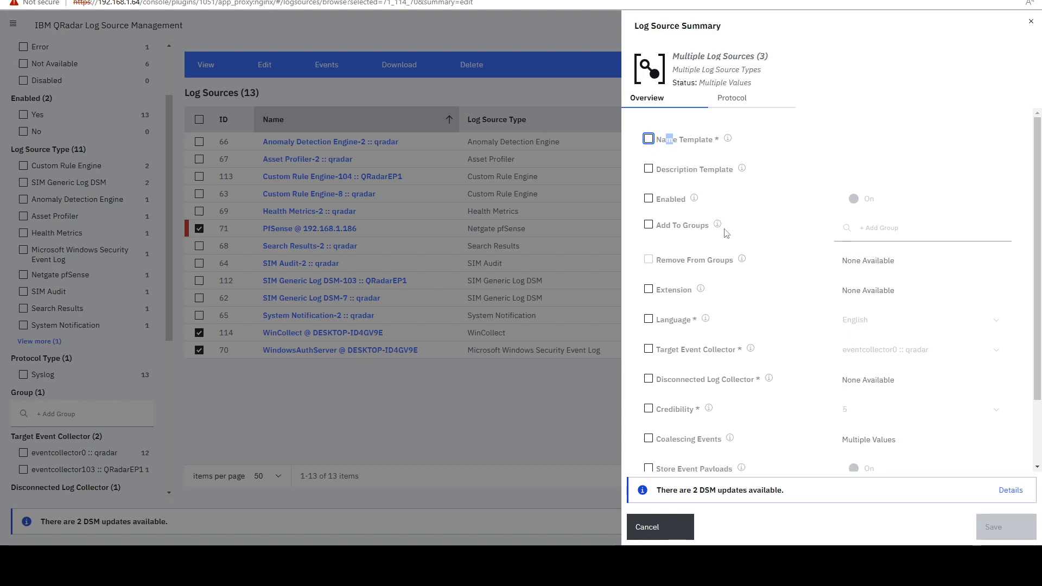
pyautogui.click(649, 199)
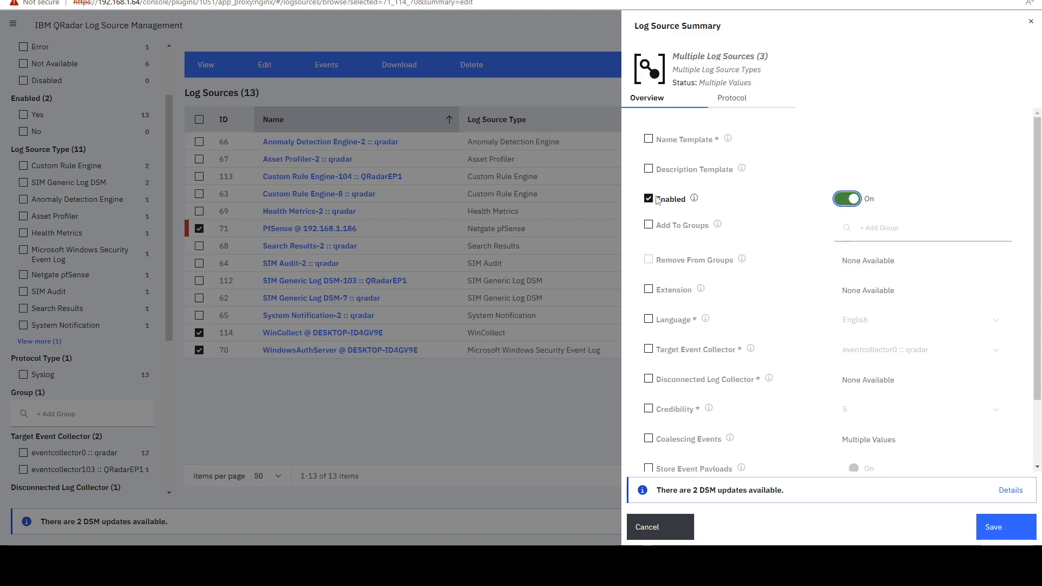
pyautogui.click(649, 225)
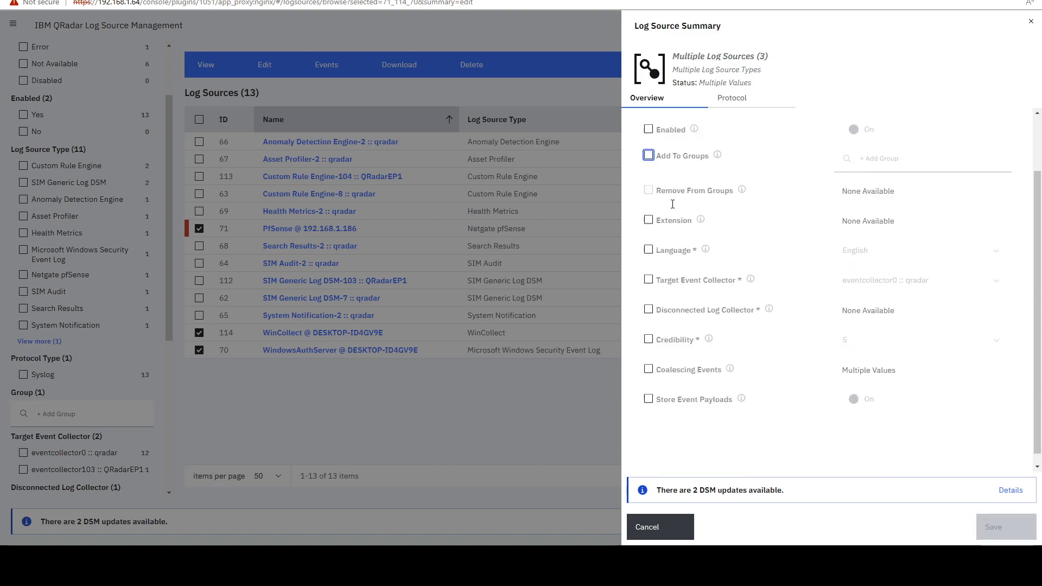
pyautogui.scroll(3)
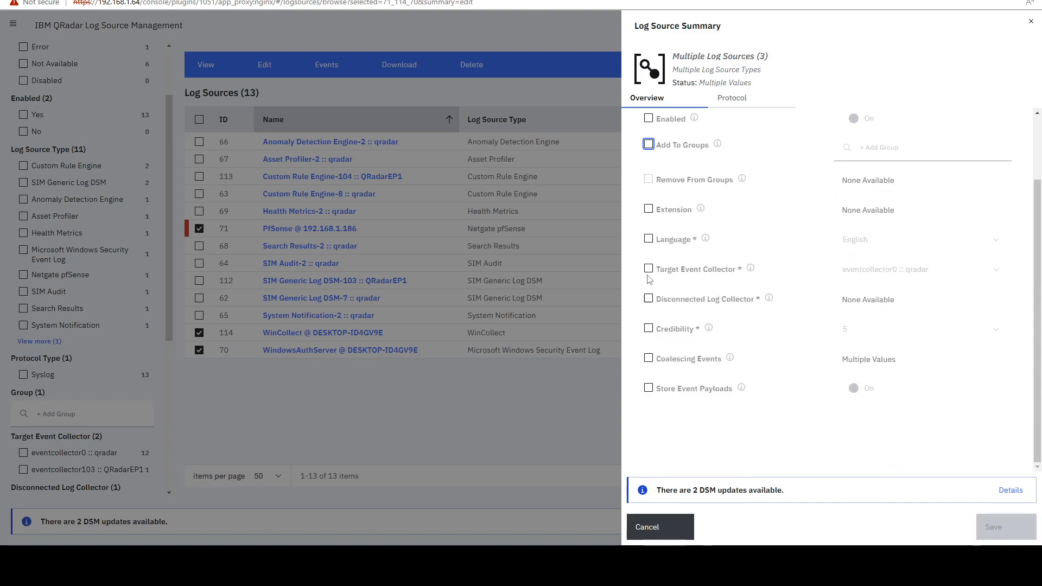
pyautogui.moveTo(661, 356)
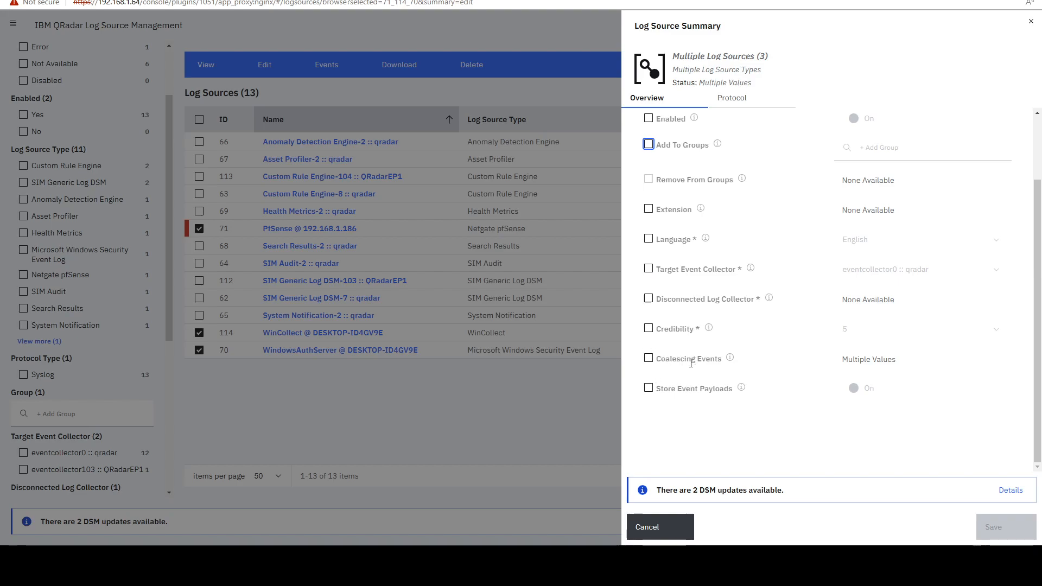
pyautogui.moveTo(590, 383)
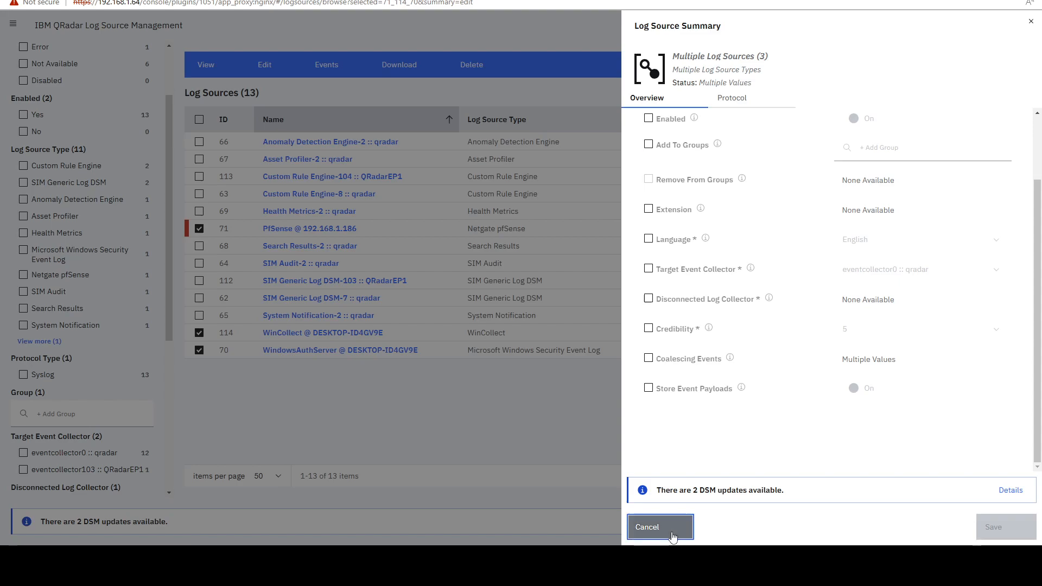
pyautogui.click(659, 528)
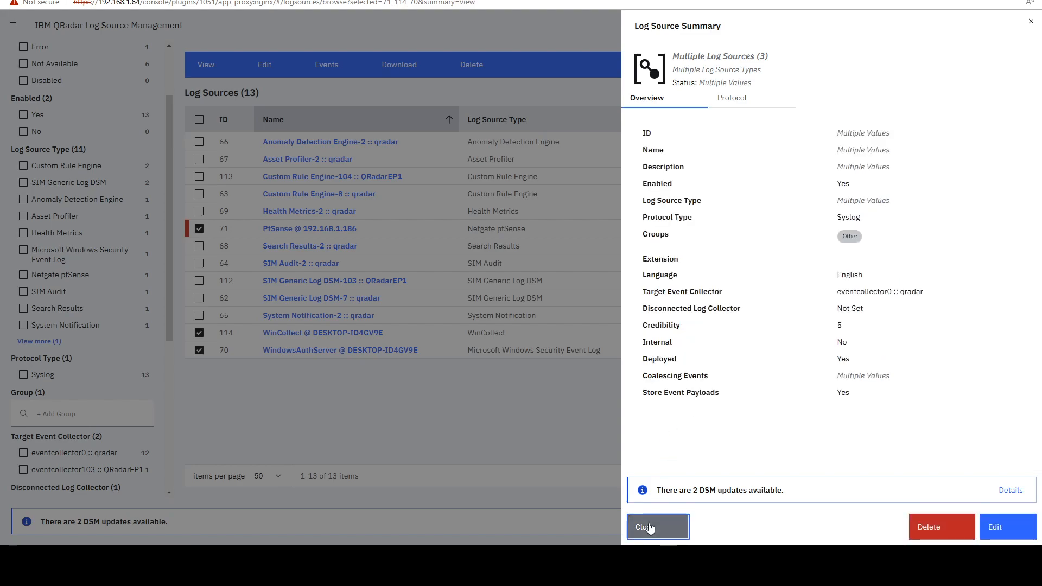
pyautogui.click(657, 527)
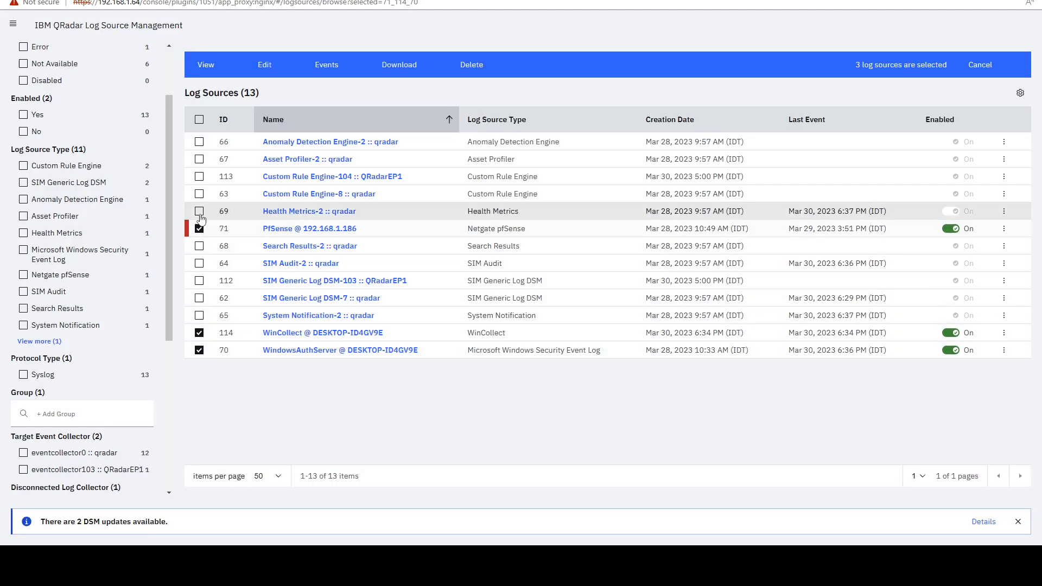
pyautogui.click(199, 228)
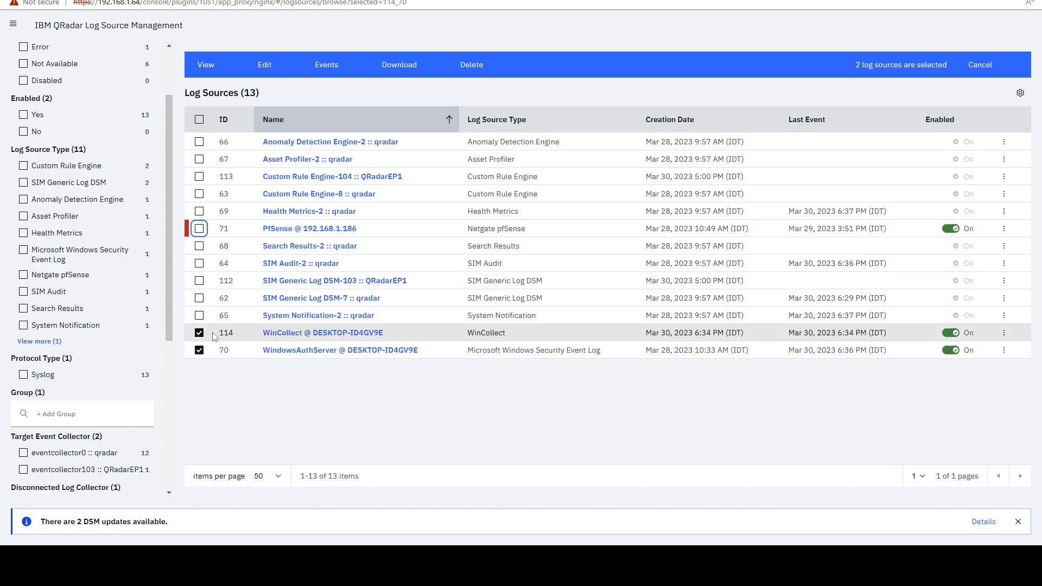
pyautogui.click(979, 64)
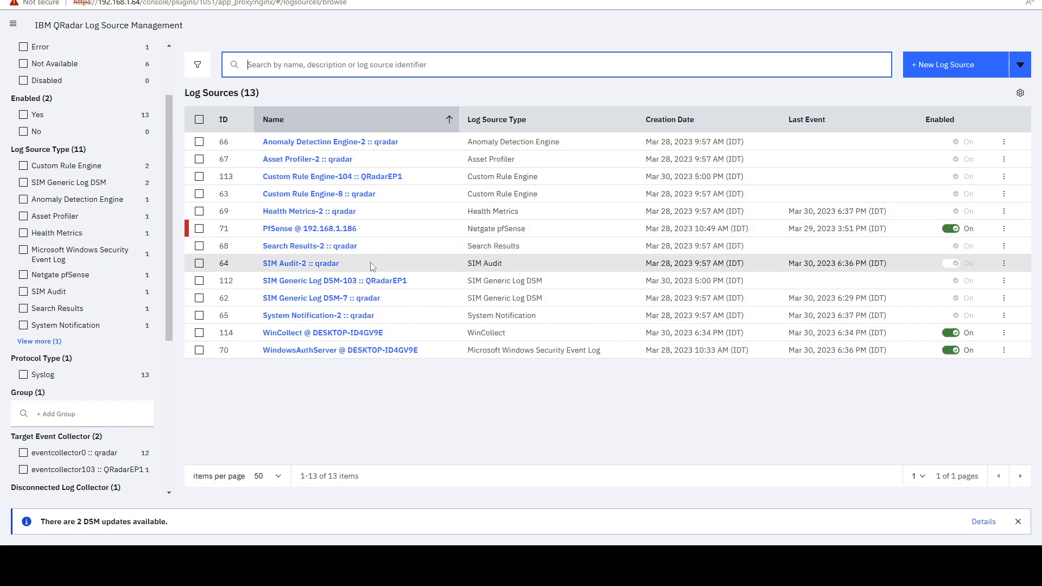
pyautogui.moveTo(306, 375)
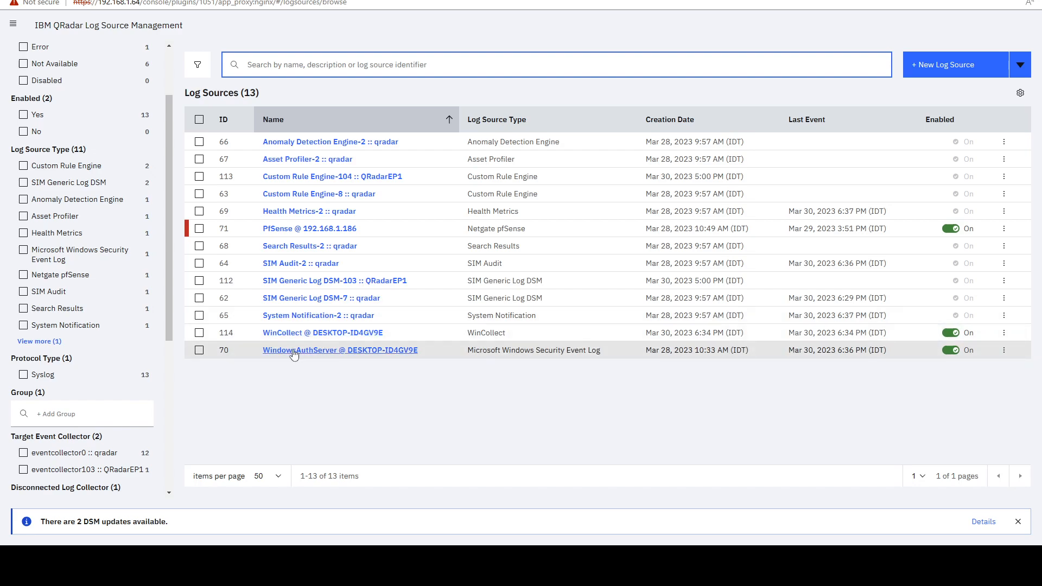
pyautogui.moveTo(309, 228)
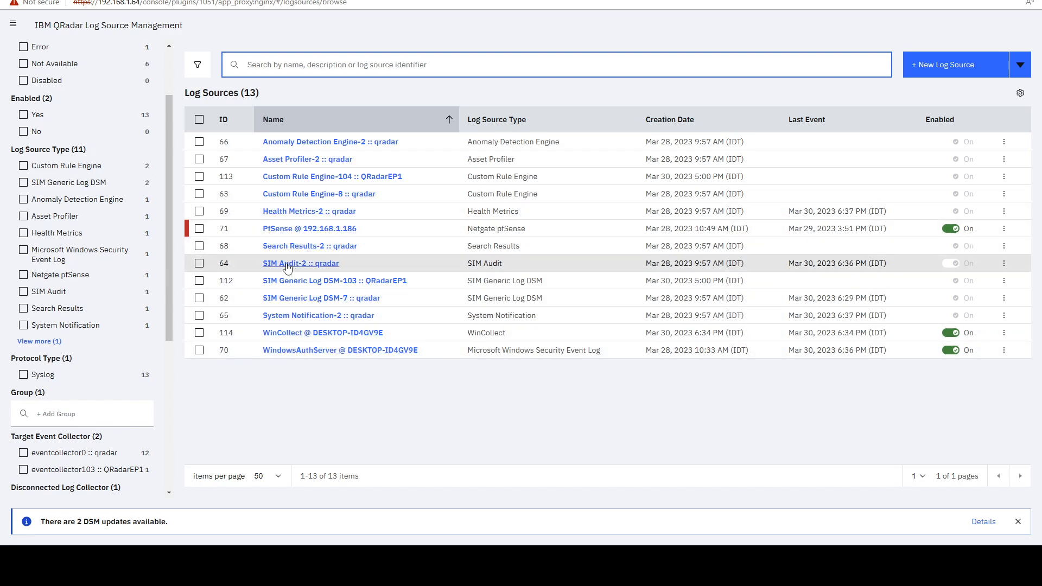
pyautogui.click(532, 64)
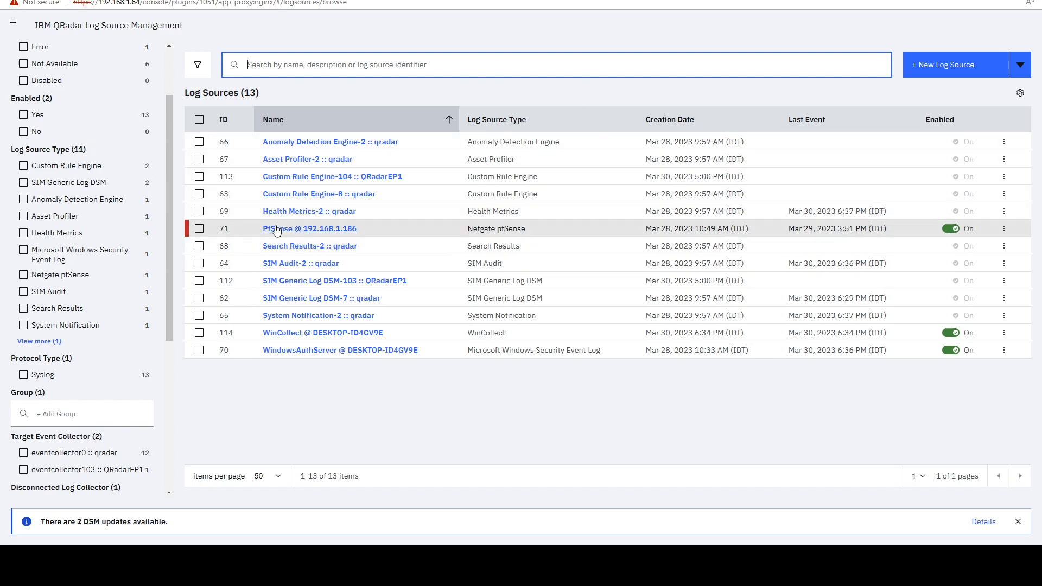
pyautogui.doubleClick(309, 228)
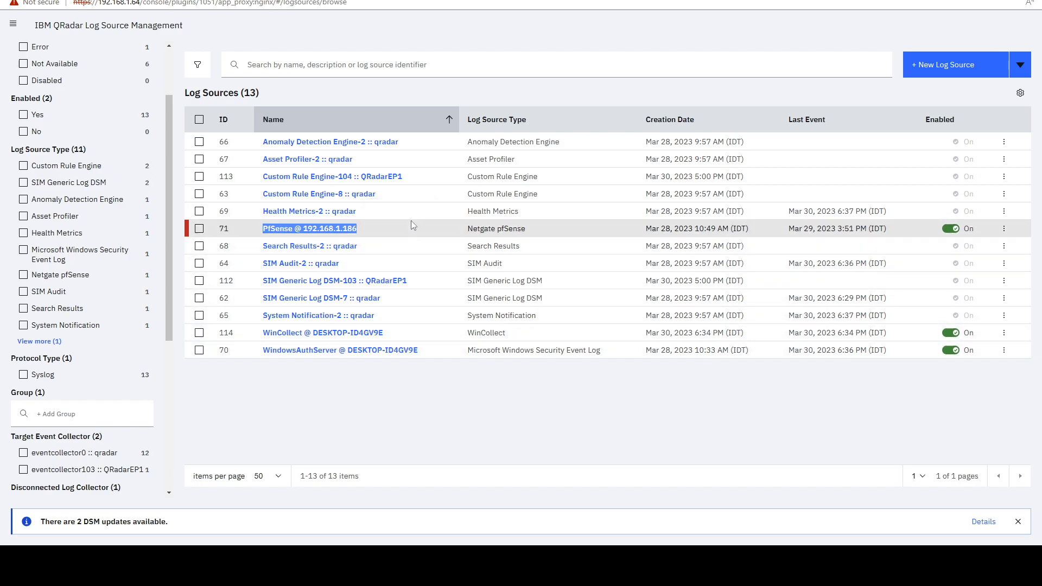
pyautogui.moveTo(411, 233)
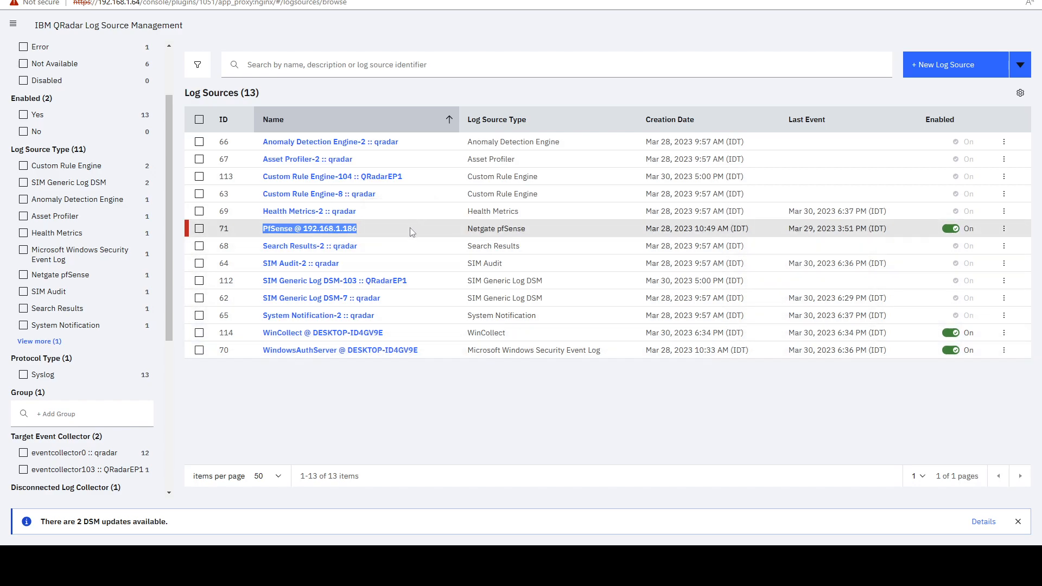
pyautogui.moveTo(394, 239)
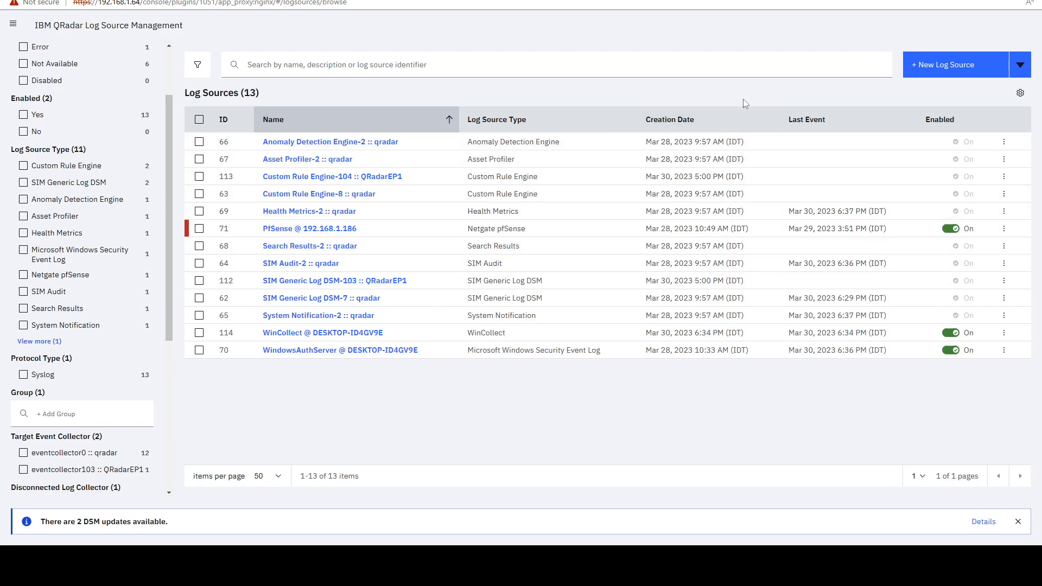
pyautogui.moveTo(440, 64)
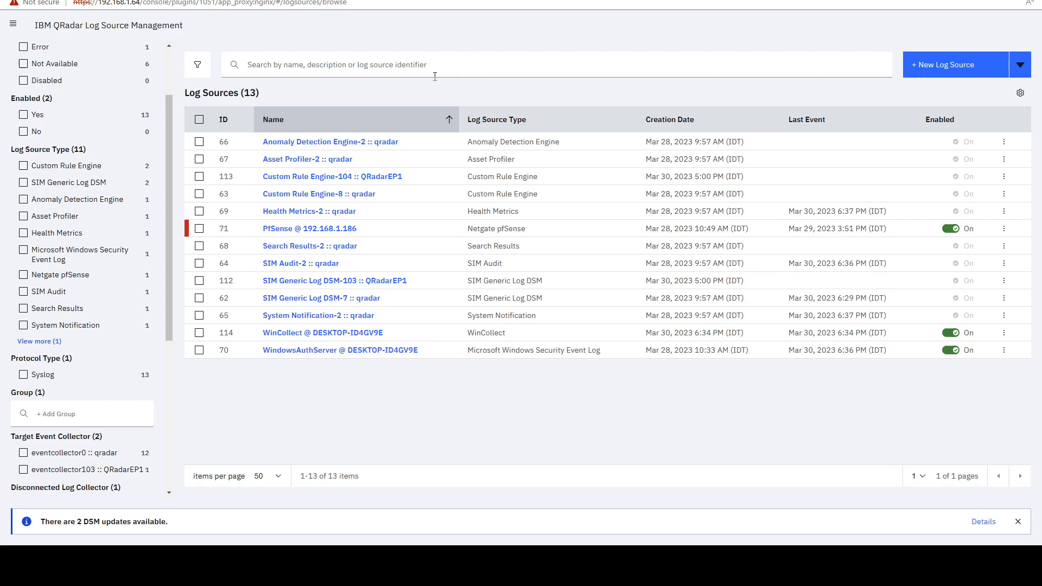
pyautogui.moveTo(910, 93)
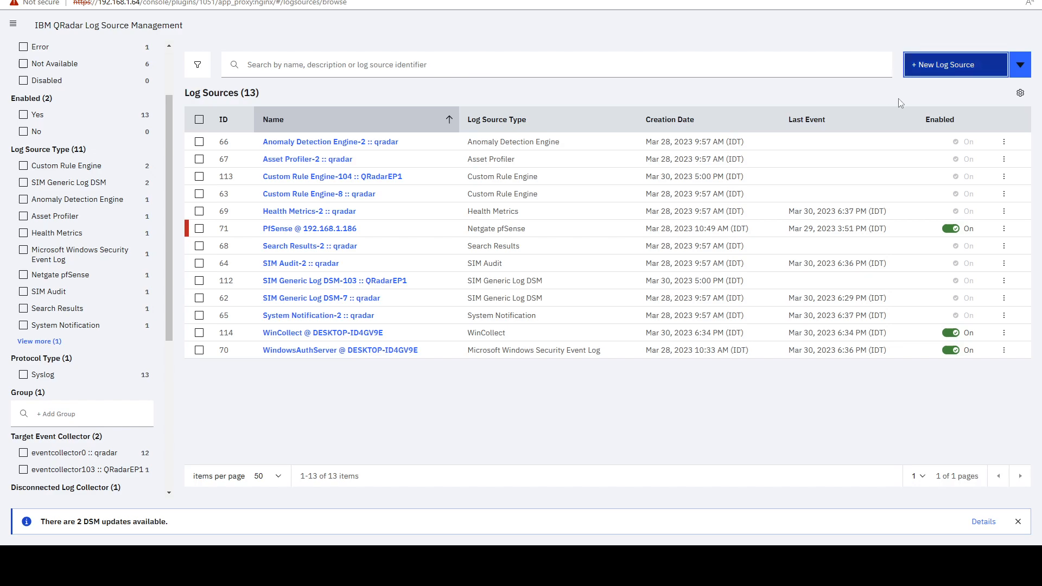
# Step: Dismiss the quick-add panel and launch the guided New Log Source wizard
pyautogui.click(1019, 64)
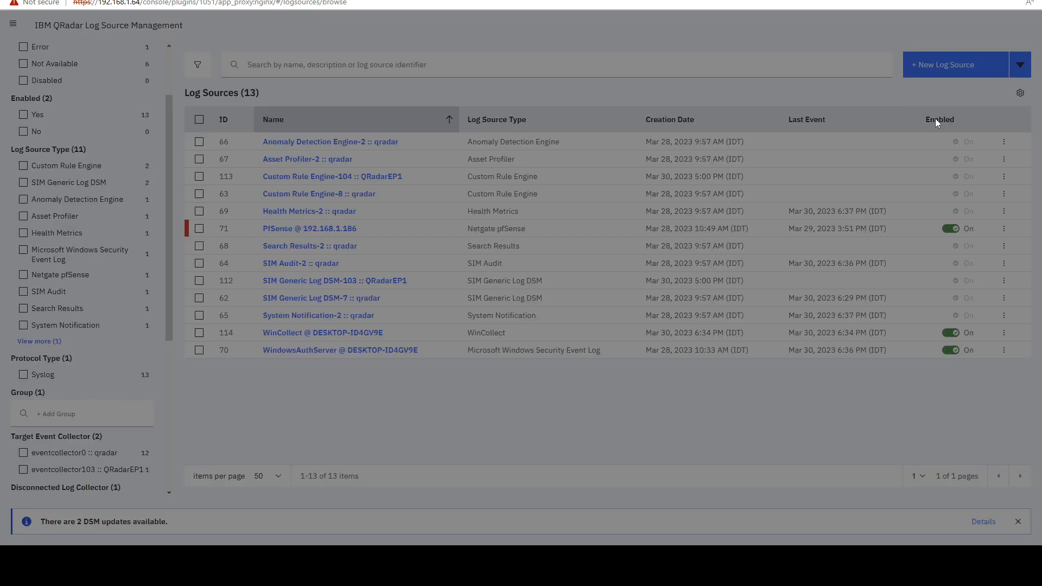
pyautogui.click(942, 64)
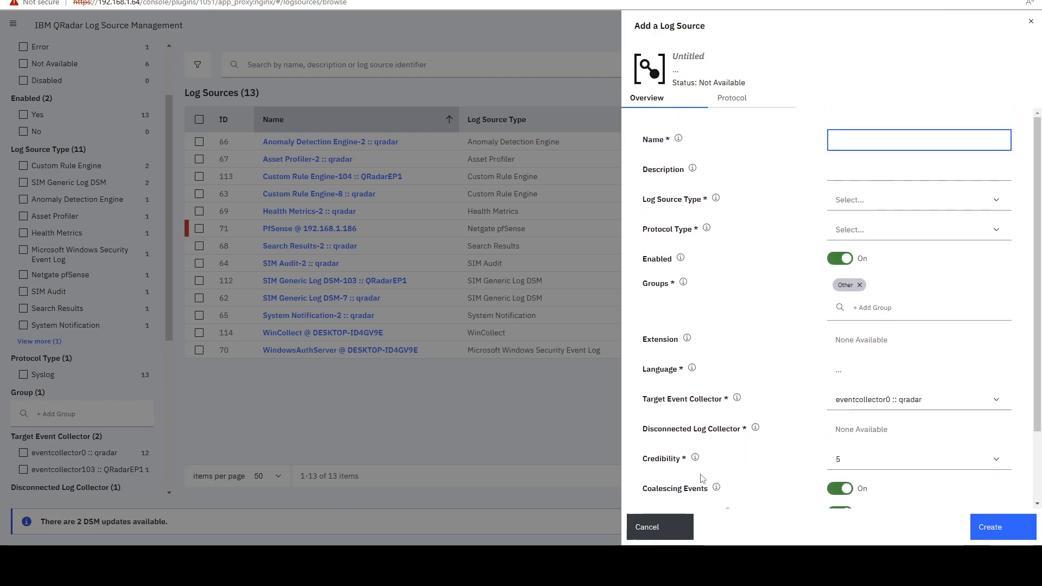
pyautogui.click(646, 526)
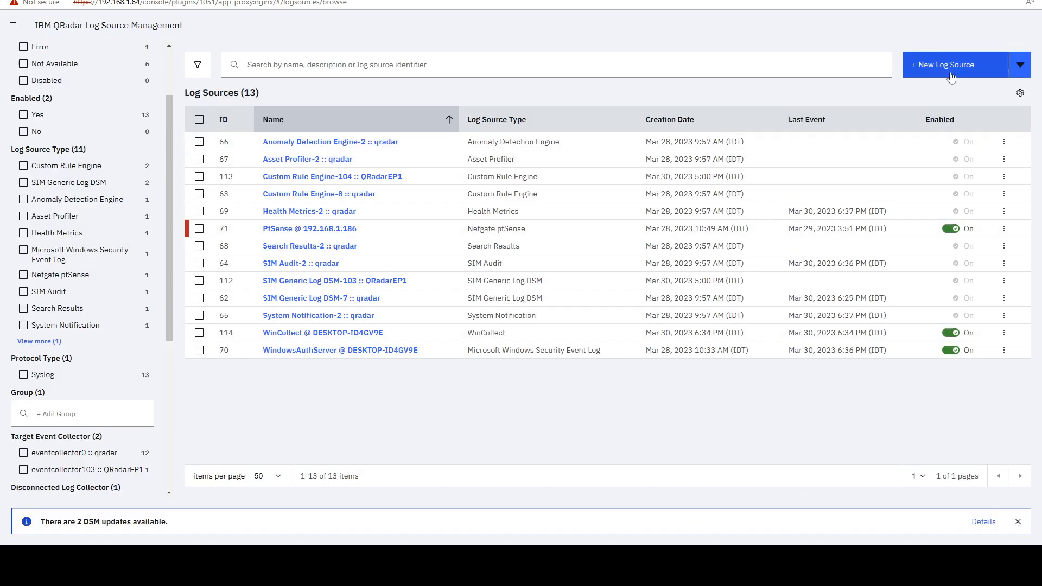
pyautogui.click(942, 64)
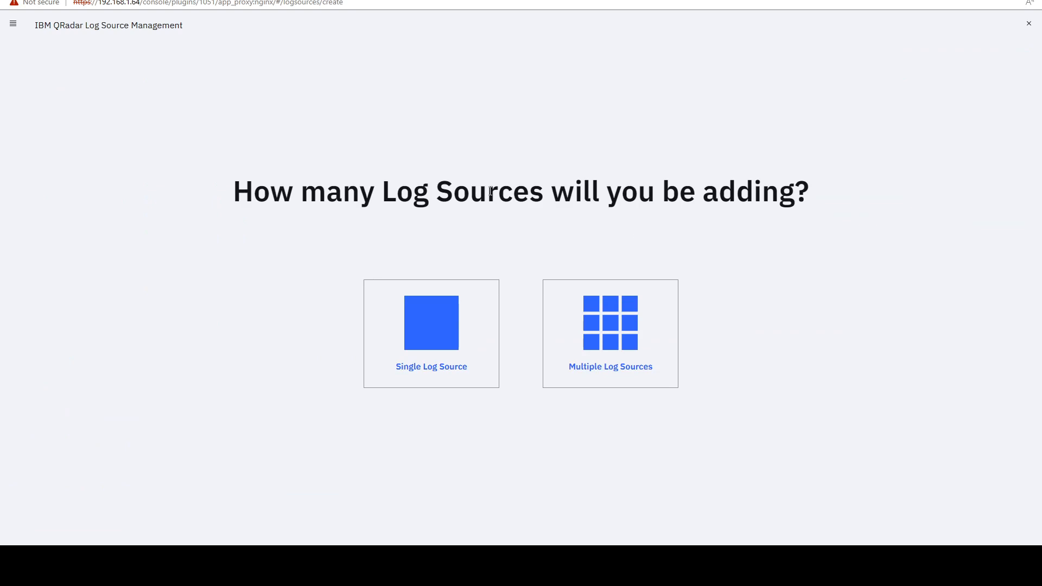
pyautogui.moveTo(608, 208)
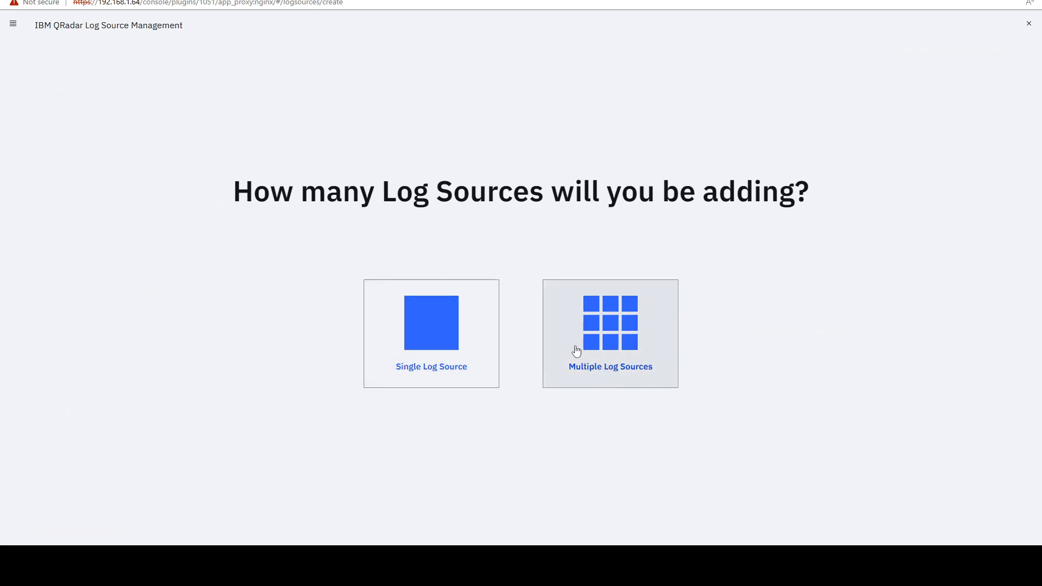
pyautogui.moveTo(431, 333)
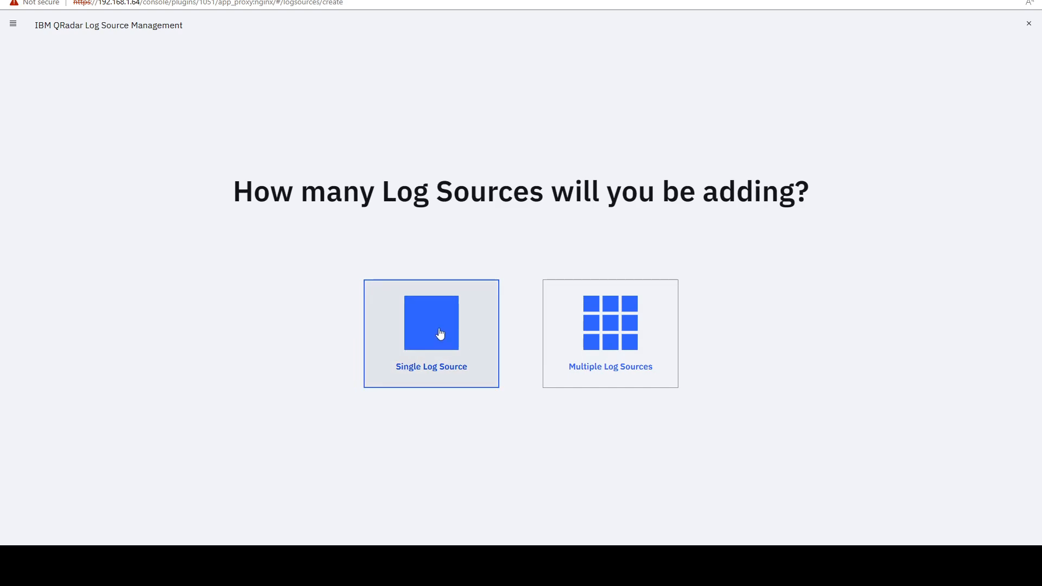
# Step: Choose Single Log Source with type FireEye and advance to Select Protocol Type
pyautogui.click(430, 323)
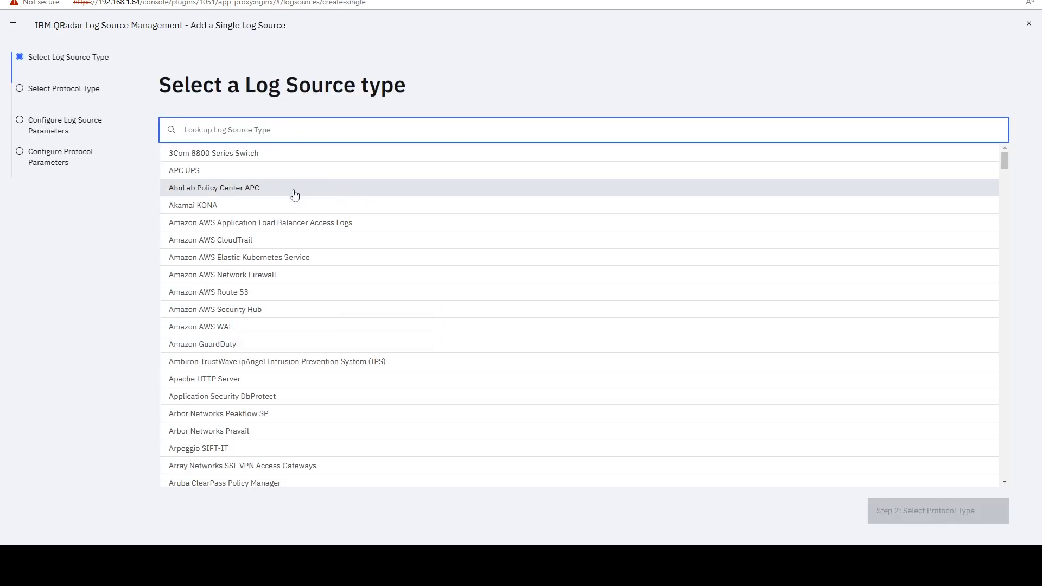
pyautogui.scroll(-3)
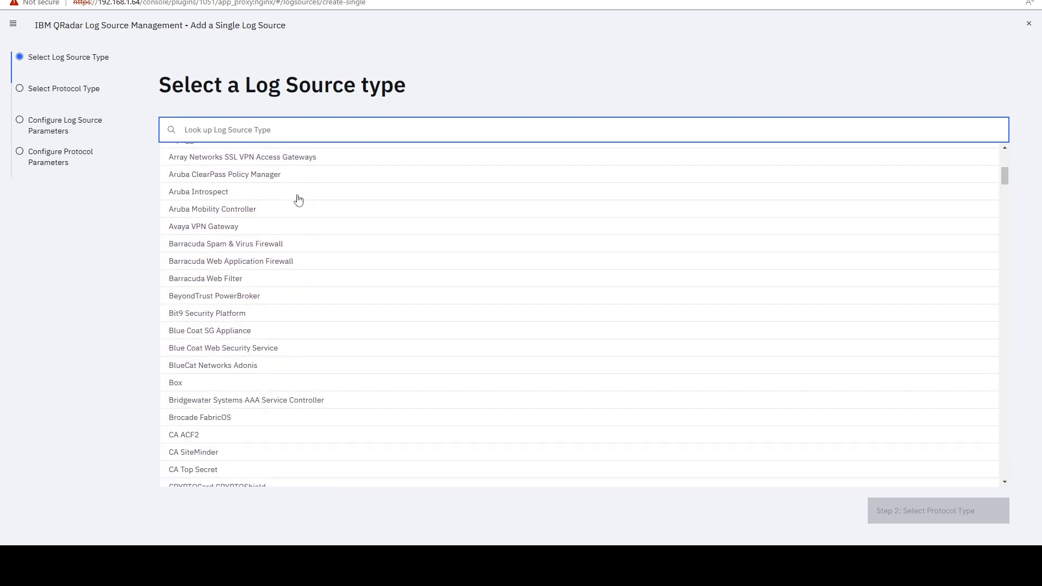
pyautogui.scroll(-3)
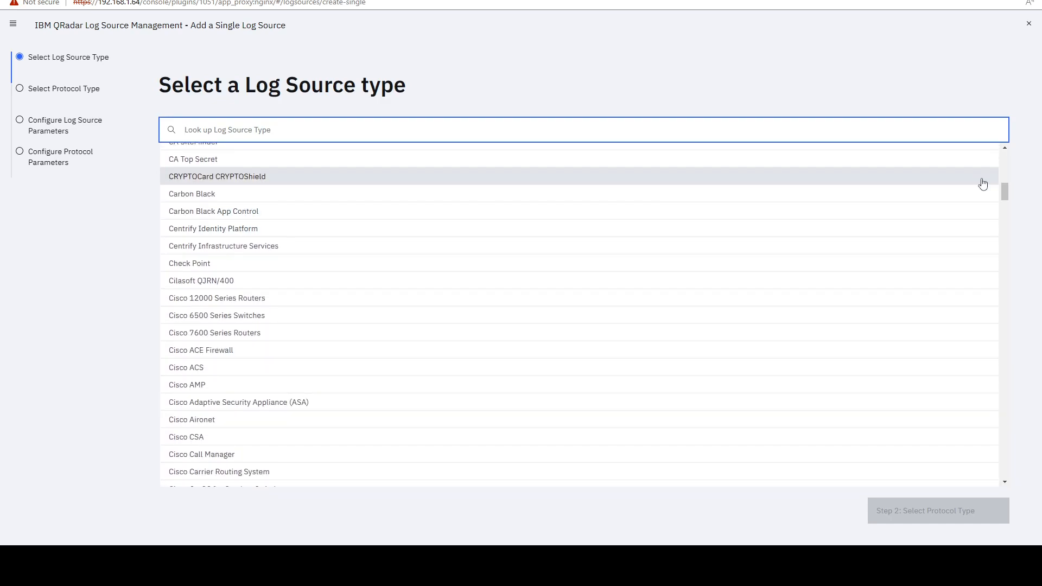
pyautogui.scroll(-3)
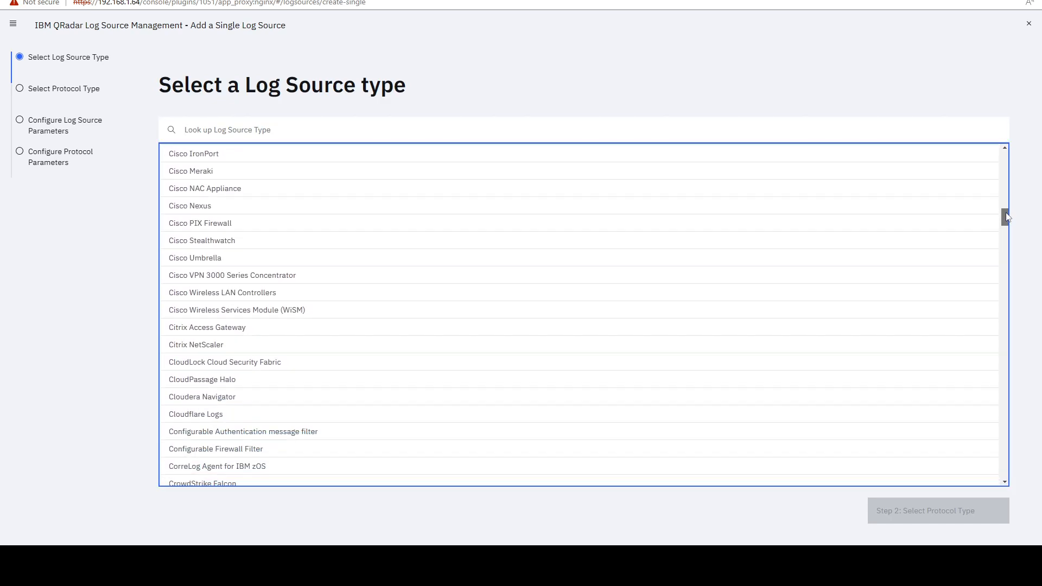
pyautogui.scroll(-3)
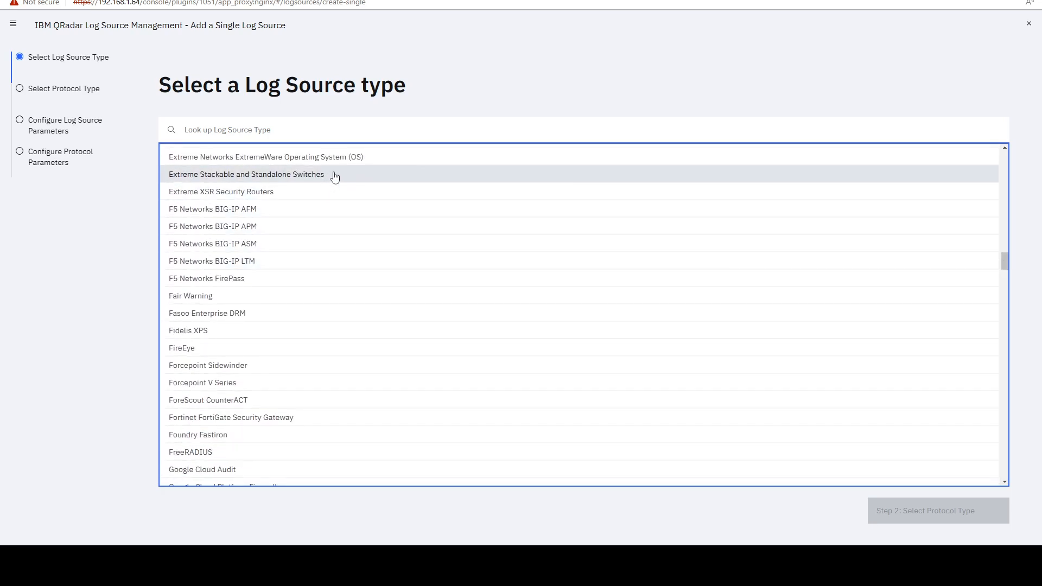
pyautogui.moveTo(284, 226)
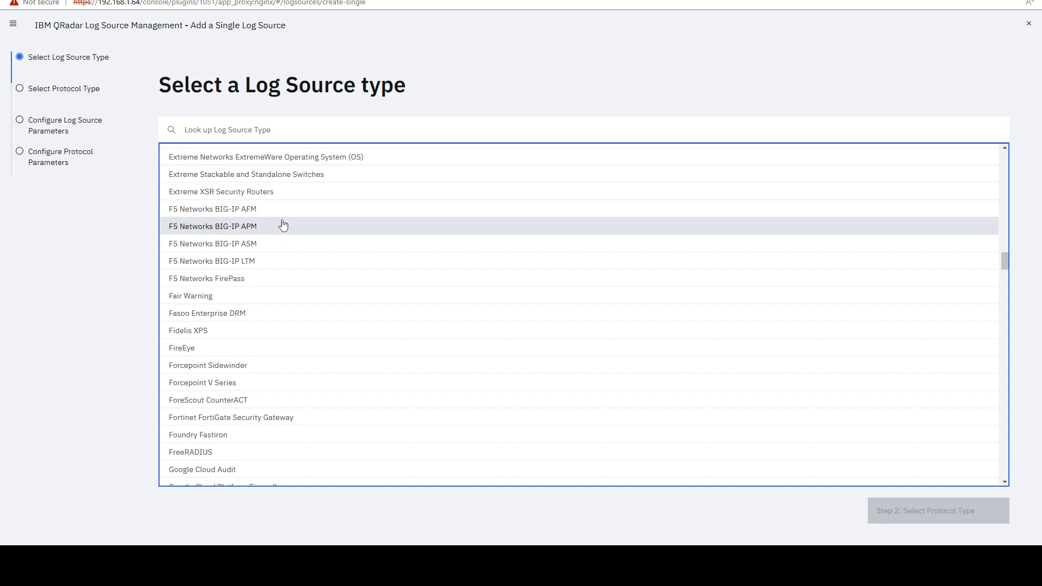
pyautogui.moveTo(307, 298)
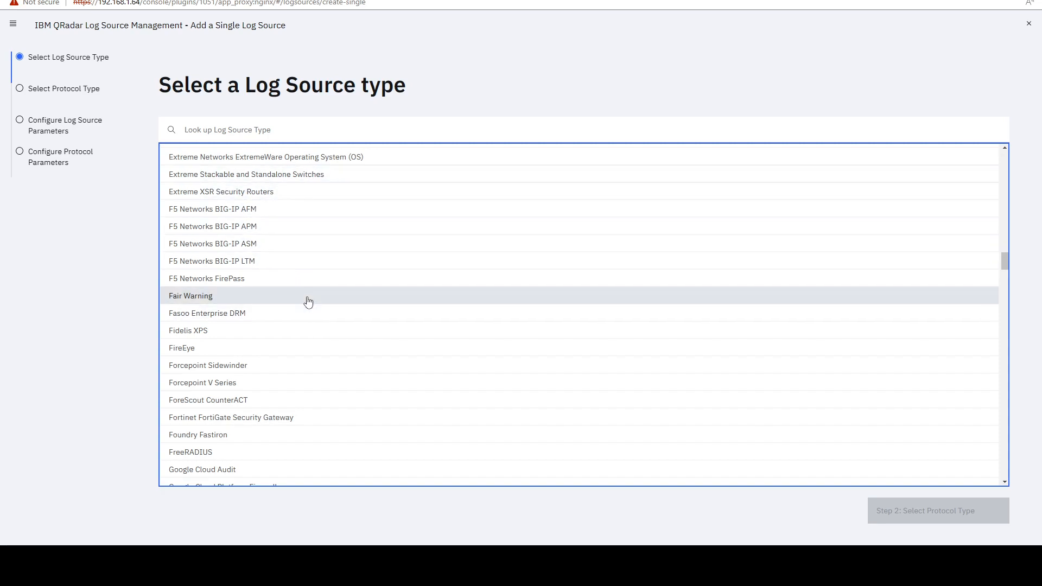
pyautogui.click(182, 348)
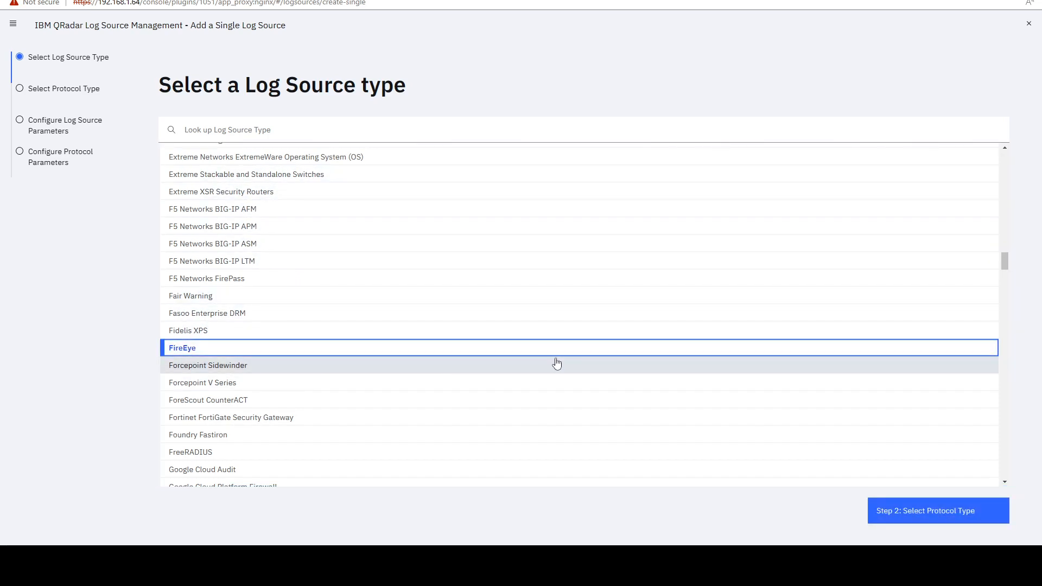
pyautogui.click(937, 510)
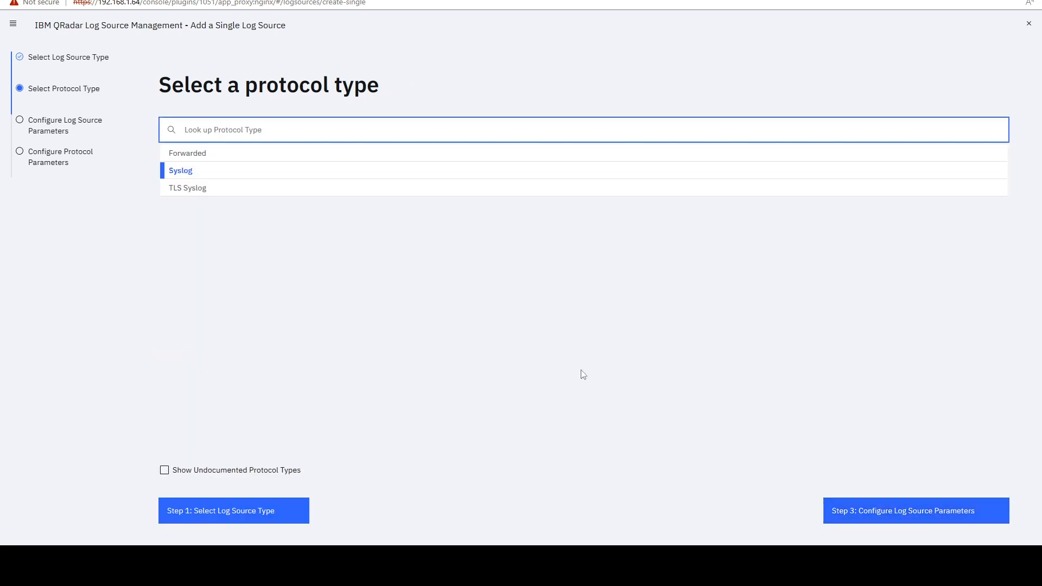
pyautogui.moveTo(223, 171)
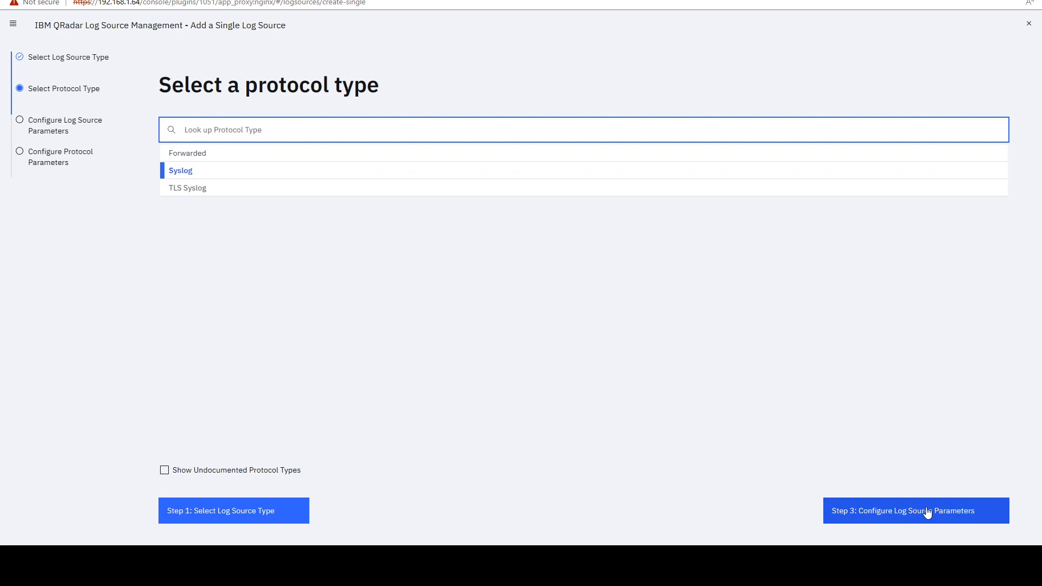
pyautogui.click(916, 510)
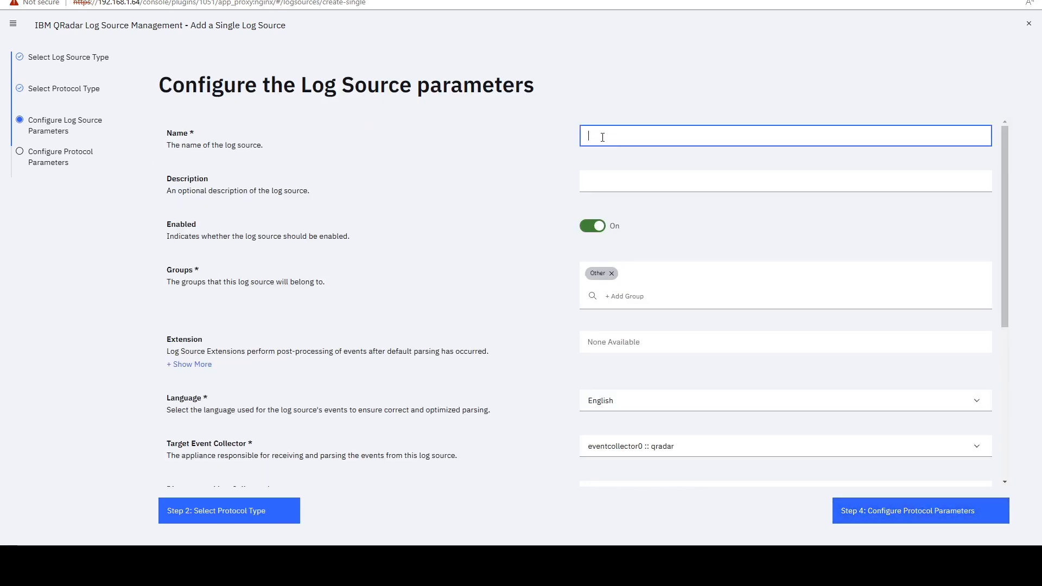
pyautogui.doubleClick(214, 144)
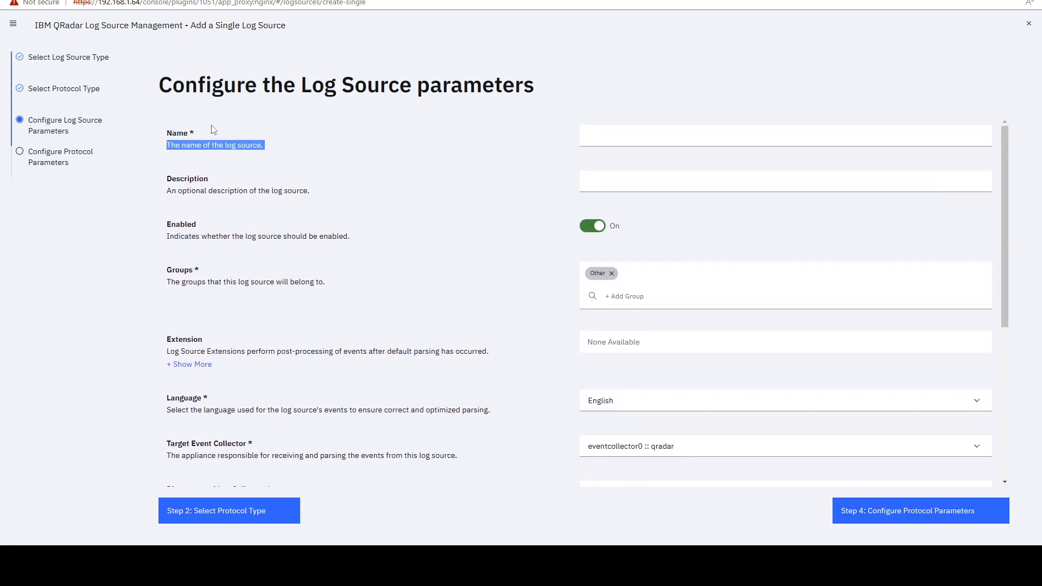
pyautogui.scroll(-3)
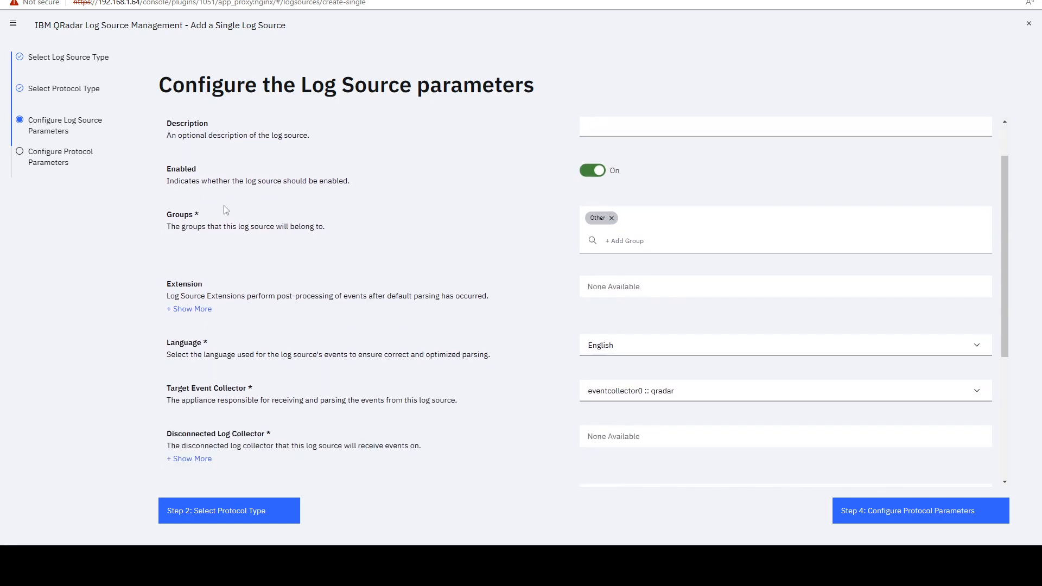
pyautogui.scroll(-3)
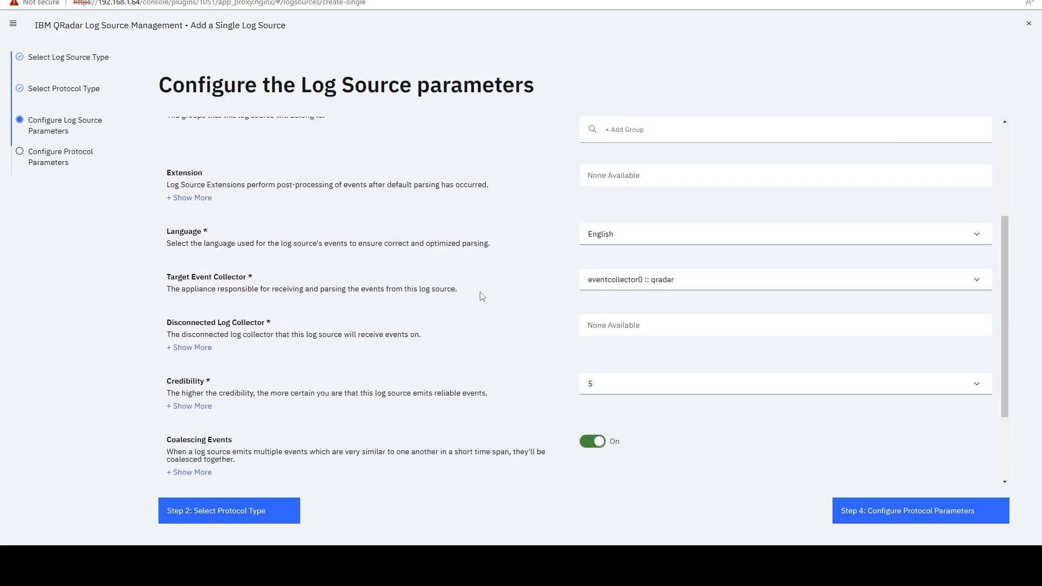
pyautogui.scroll(-3)
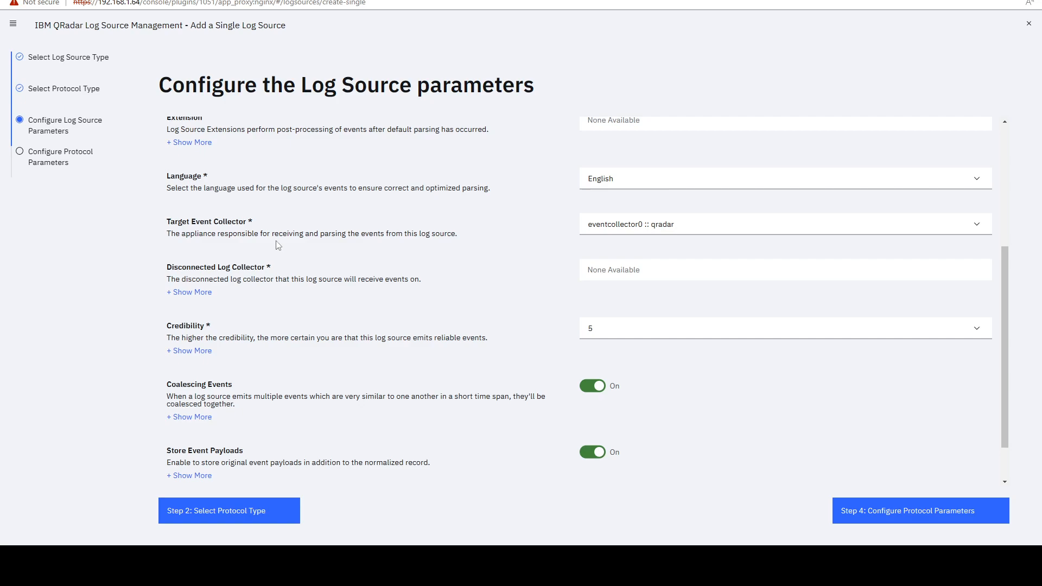
pyautogui.scroll(3)
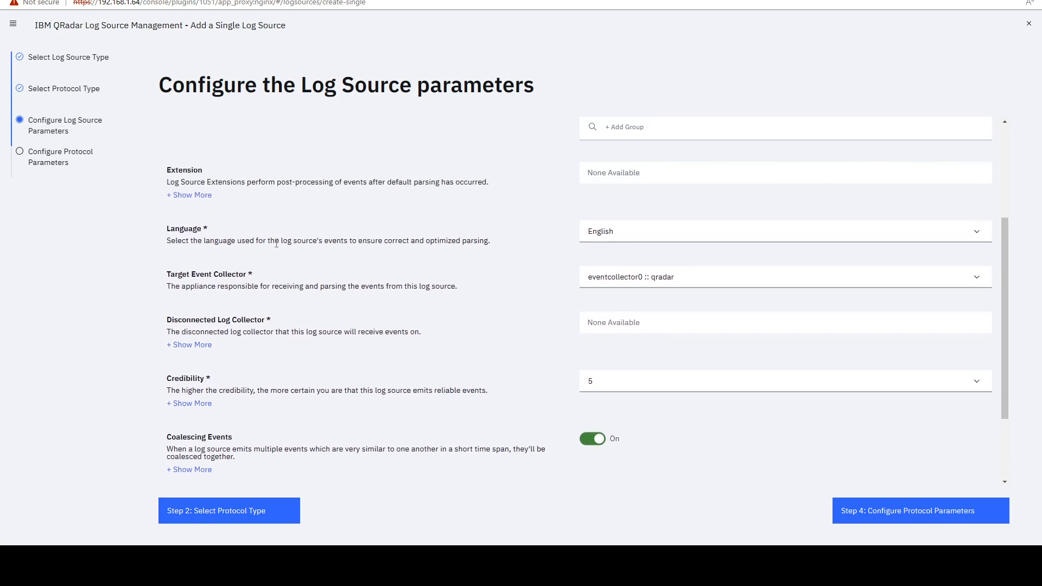
pyautogui.scroll(3)
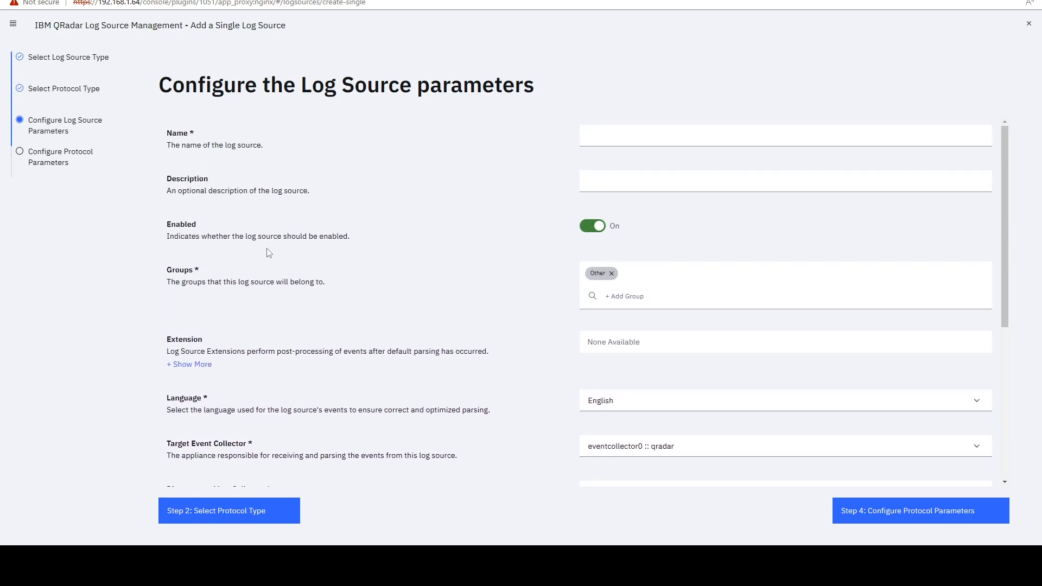
pyautogui.moveTo(362, 239)
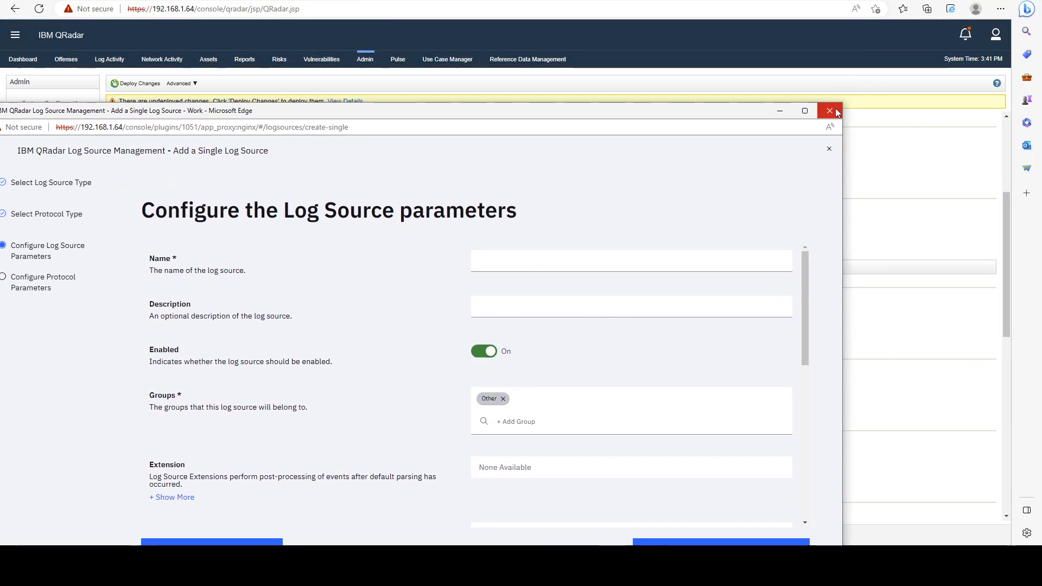
# Step: Close the wizard window unsaved, returning to the QRadar Admin page
pyautogui.click(828, 111)
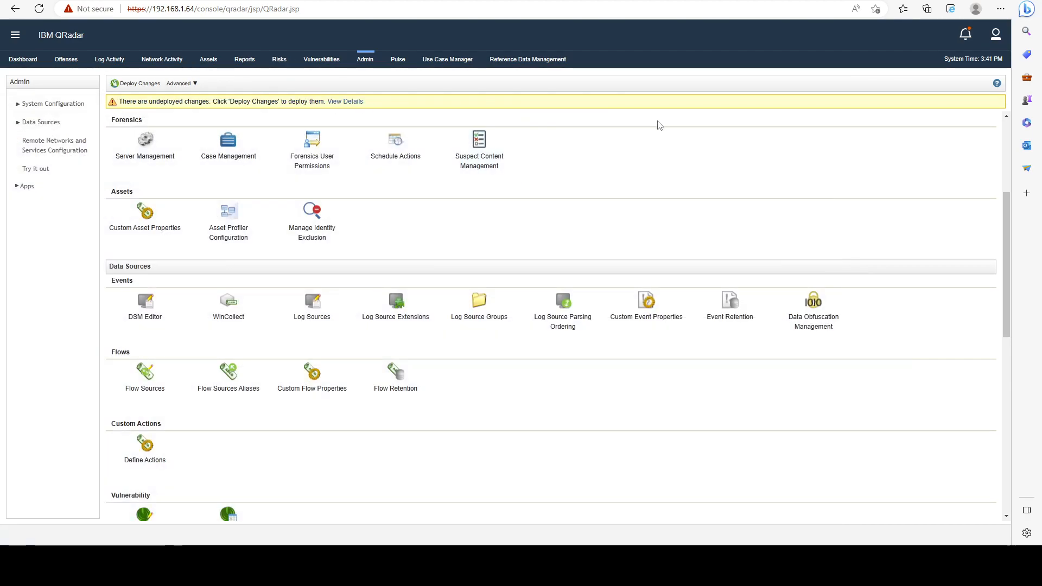
pyautogui.moveTo(682, 173)
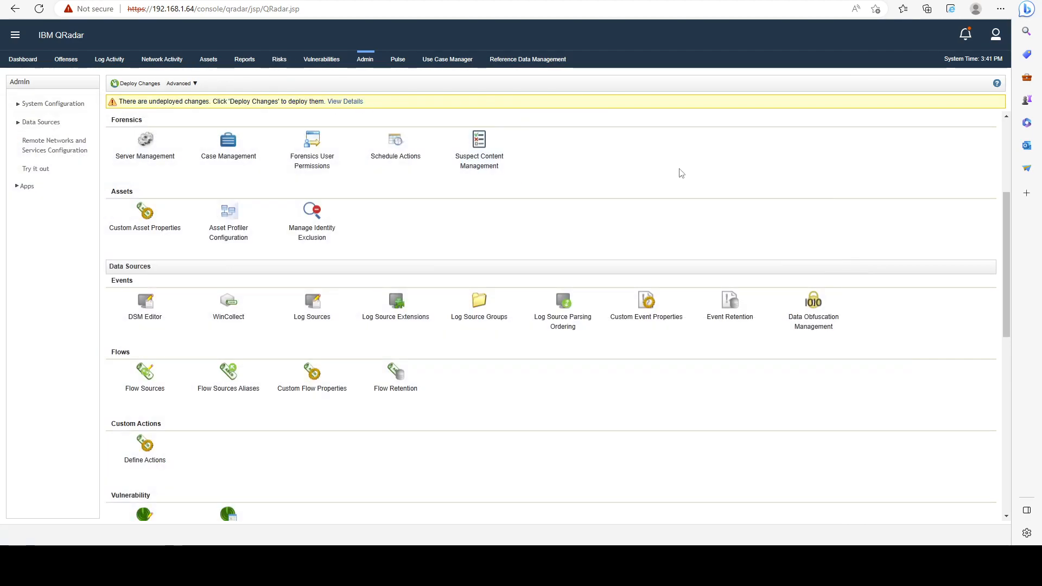
pyautogui.moveTo(596, 173)
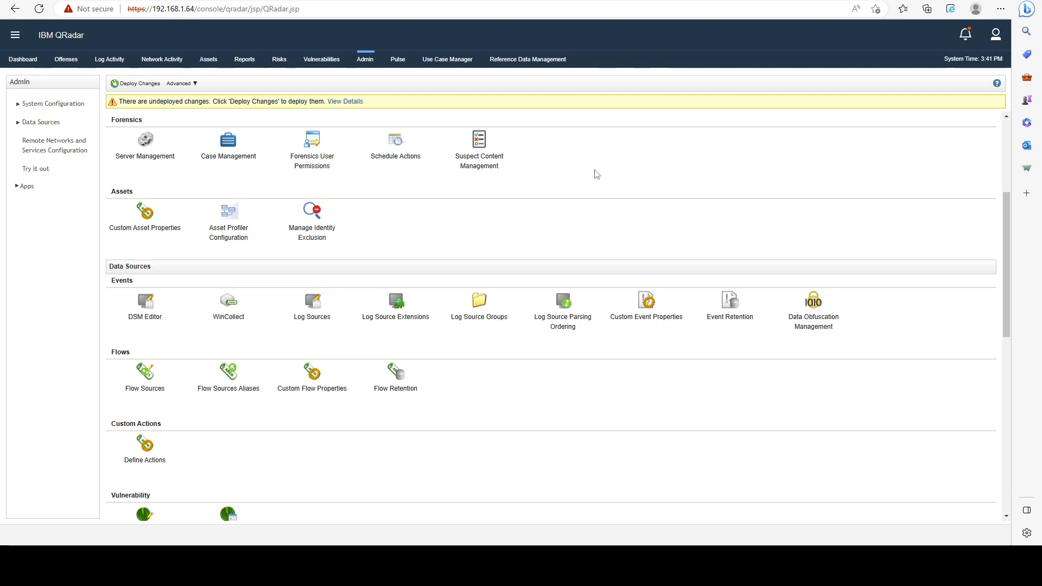
pyautogui.scroll(3)
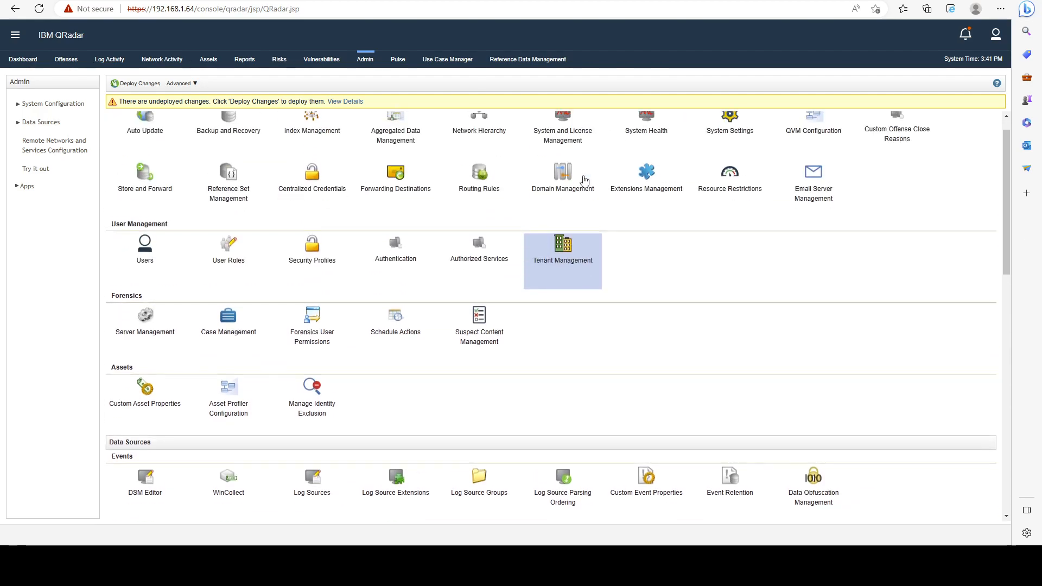
pyautogui.scroll(3)
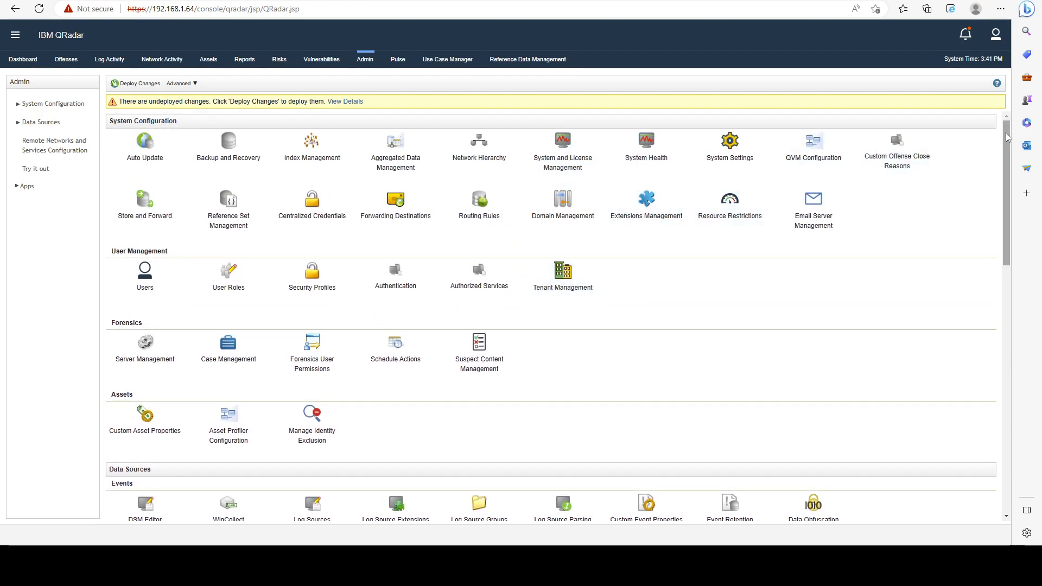
pyautogui.scroll(-3)
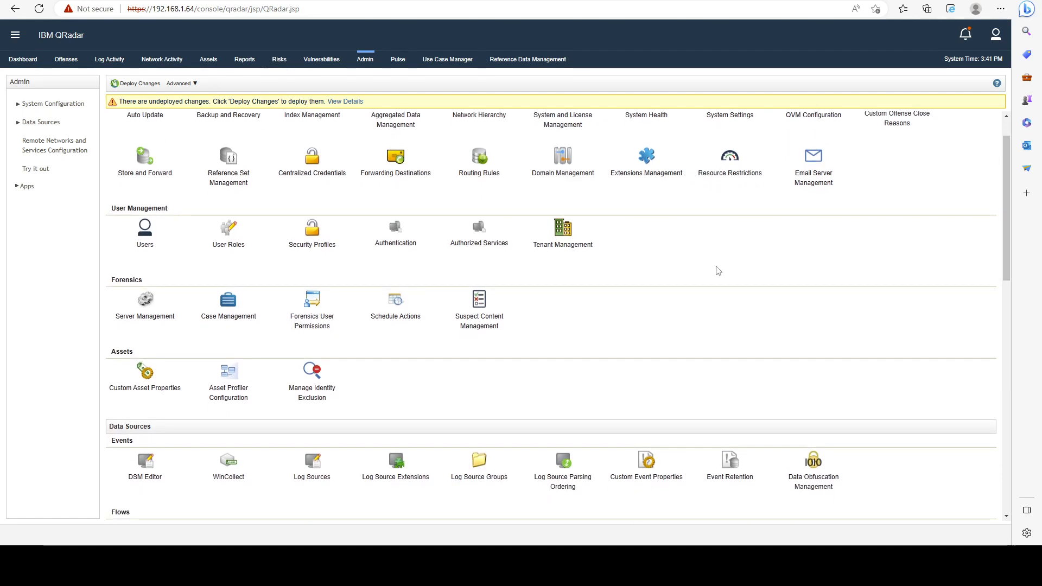
pyautogui.moveTo(351, 259)
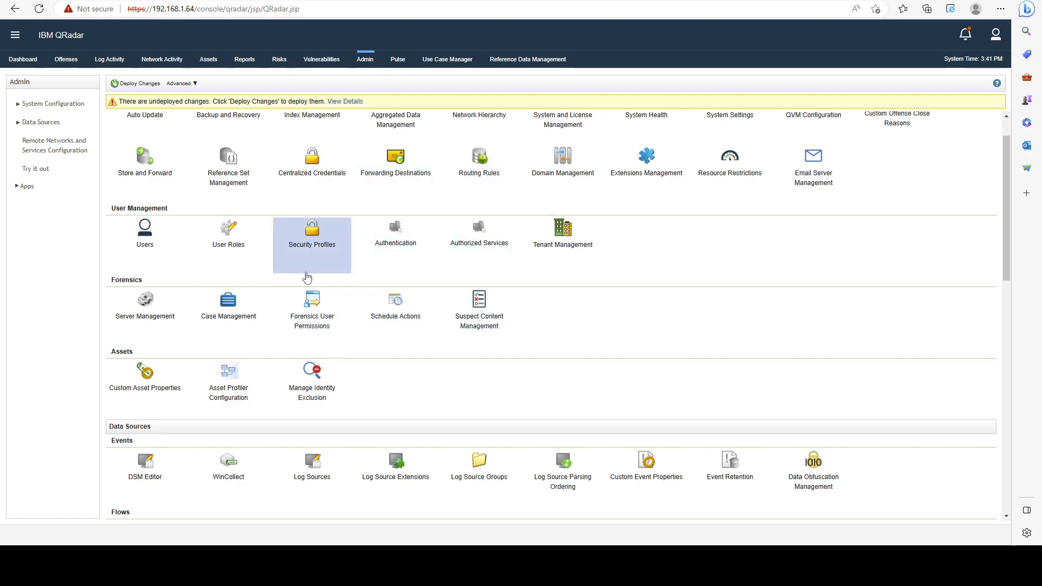
pyautogui.moveTo(709, 226)
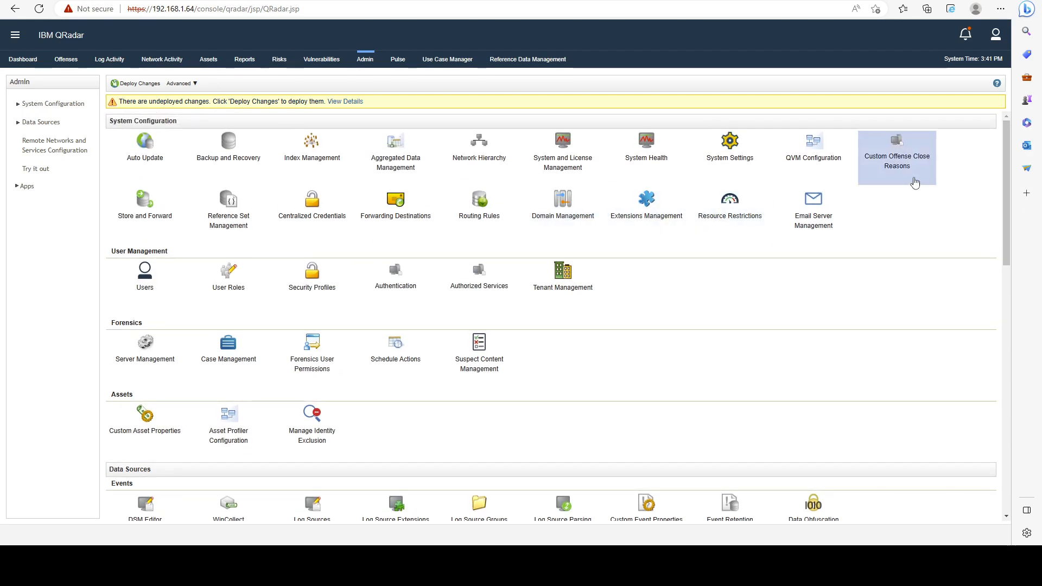
pyautogui.moveTo(905, 257)
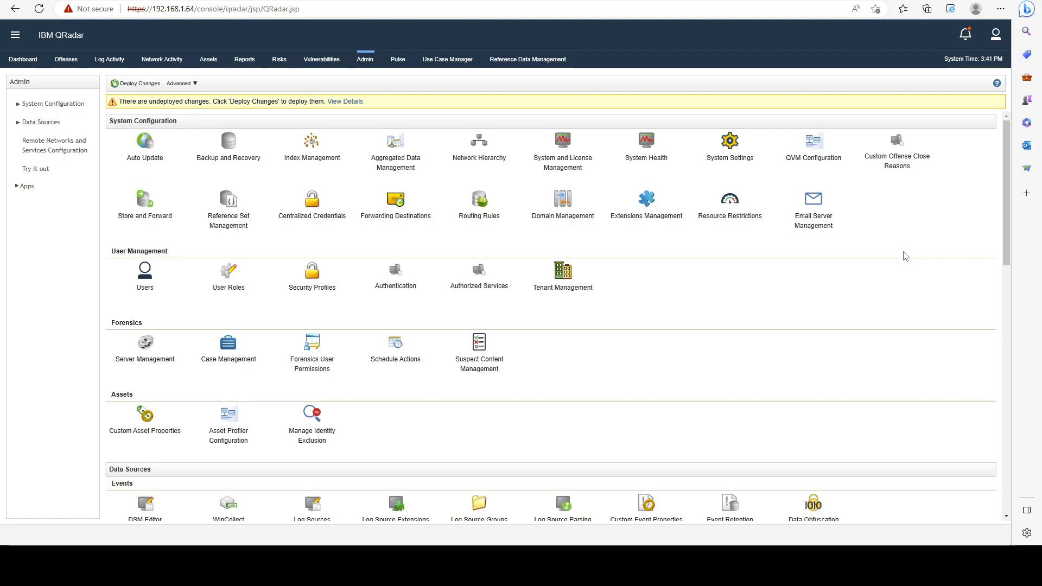
pyautogui.moveTo(898, 256)
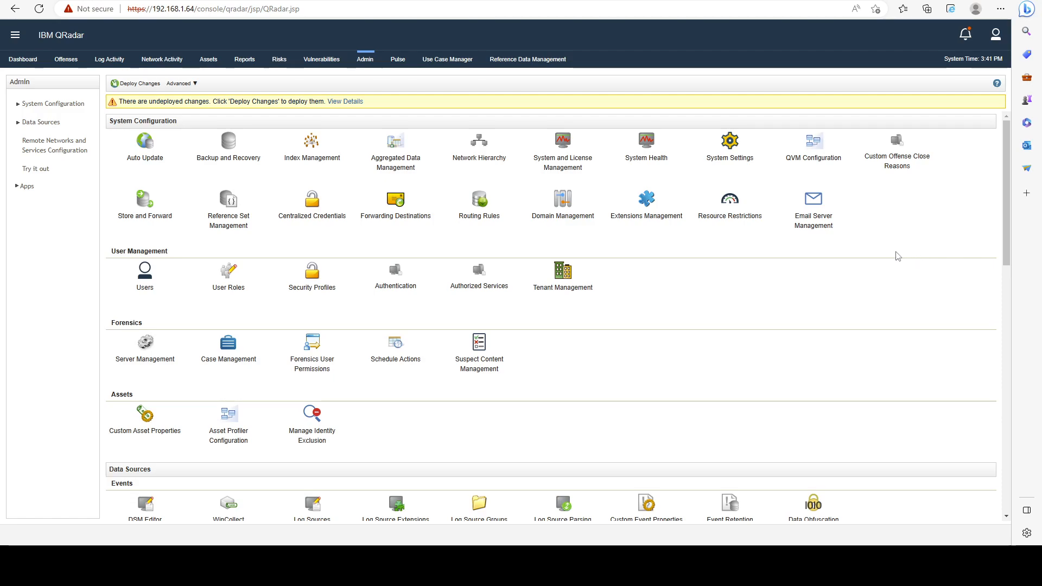
pyautogui.moveTo(893, 259)
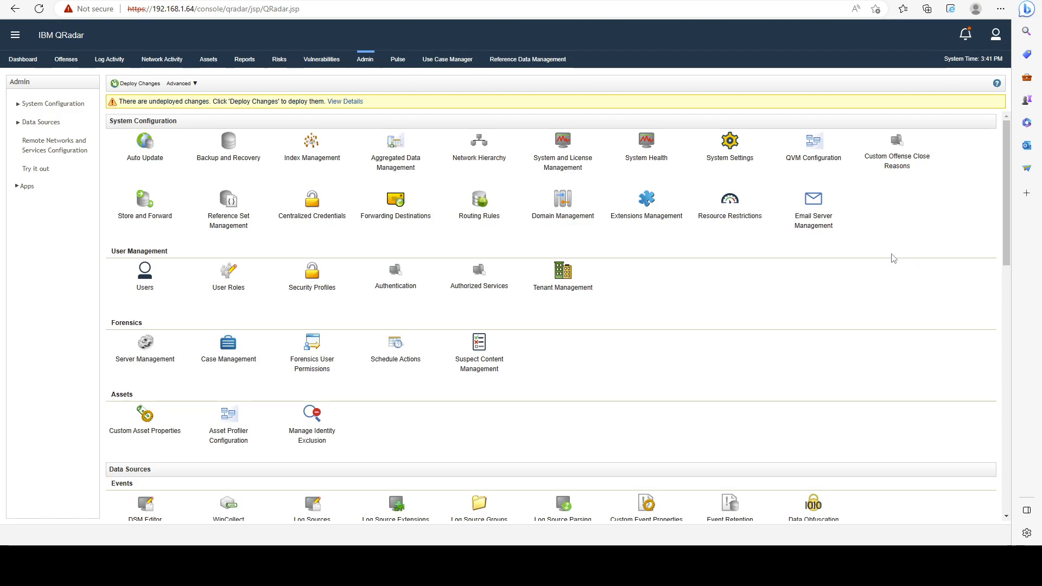
pyautogui.moveTo(860, 263)
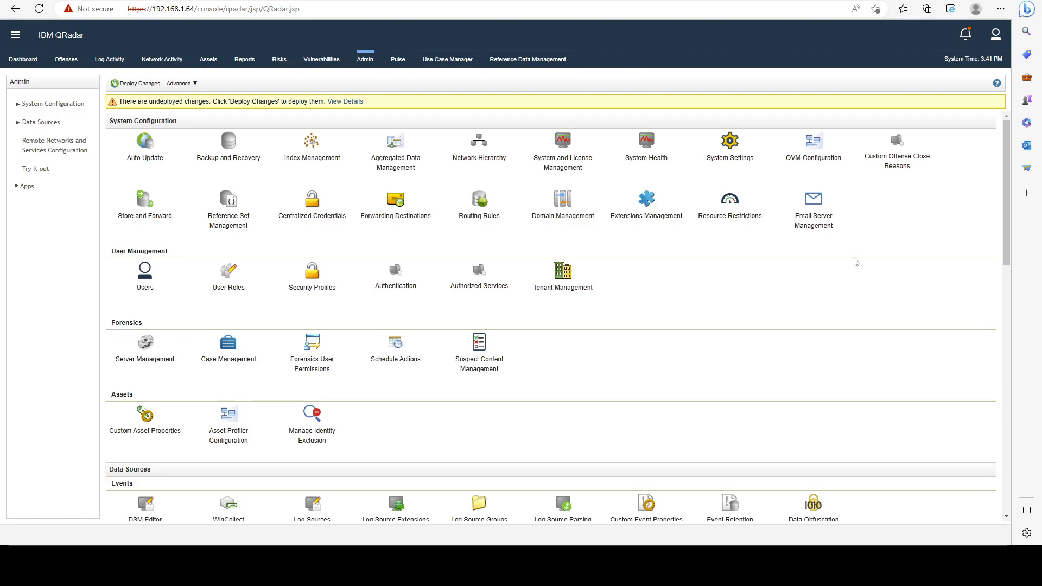
pyautogui.moveTo(853, 267)
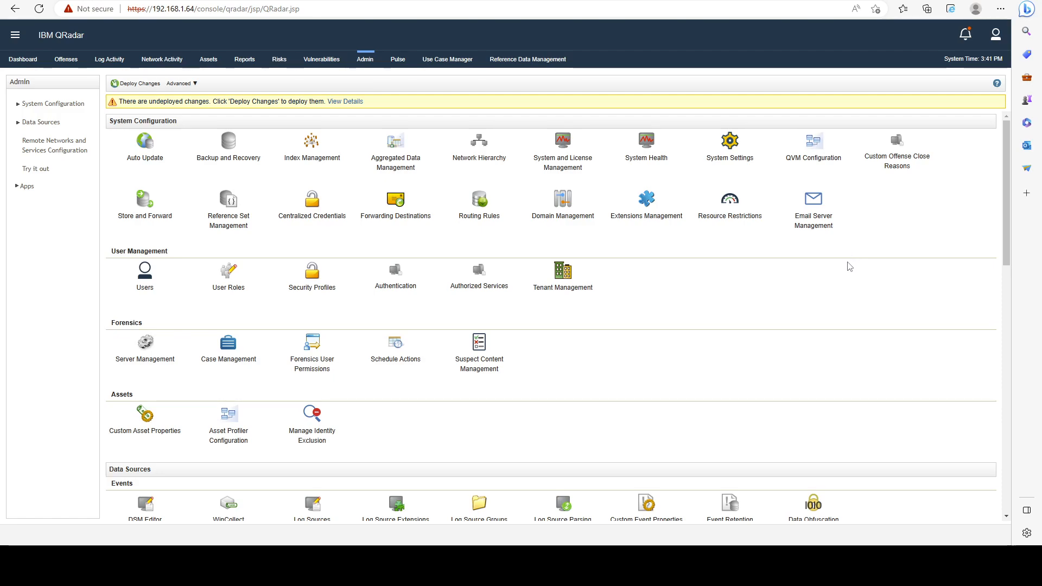
pyautogui.scroll(-3)
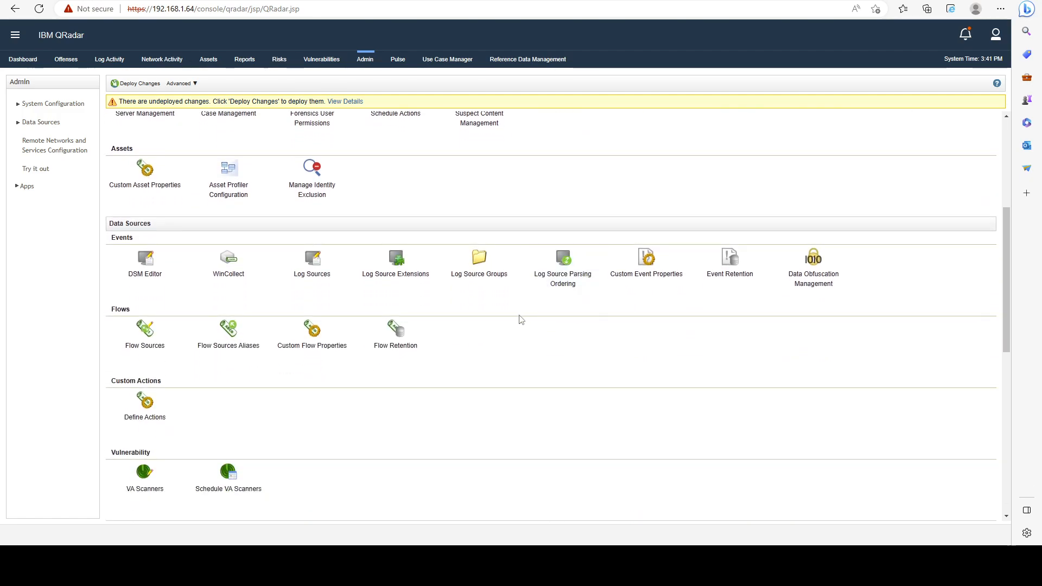
pyautogui.scroll(3)
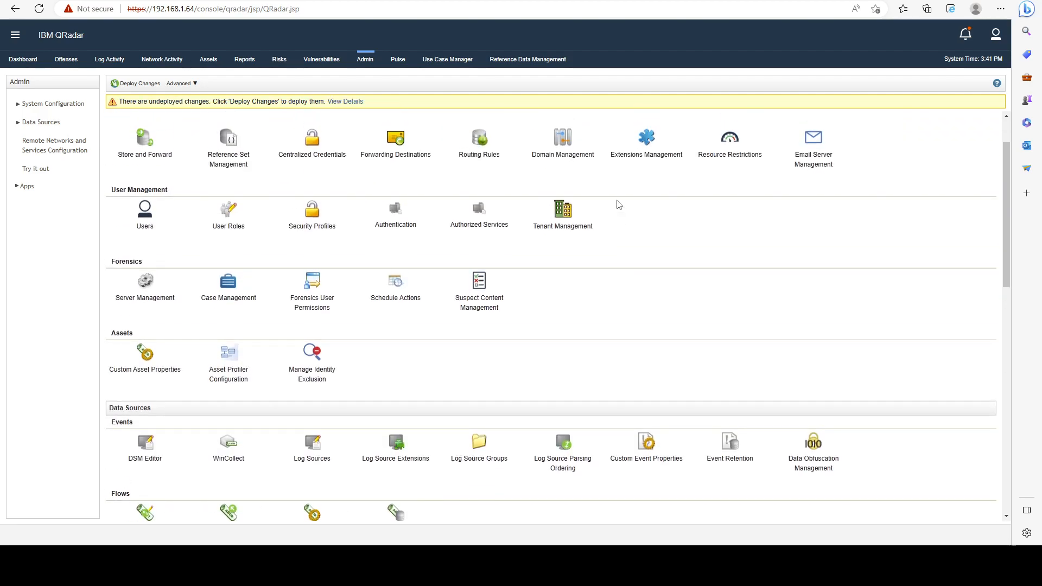
pyautogui.scroll(3)
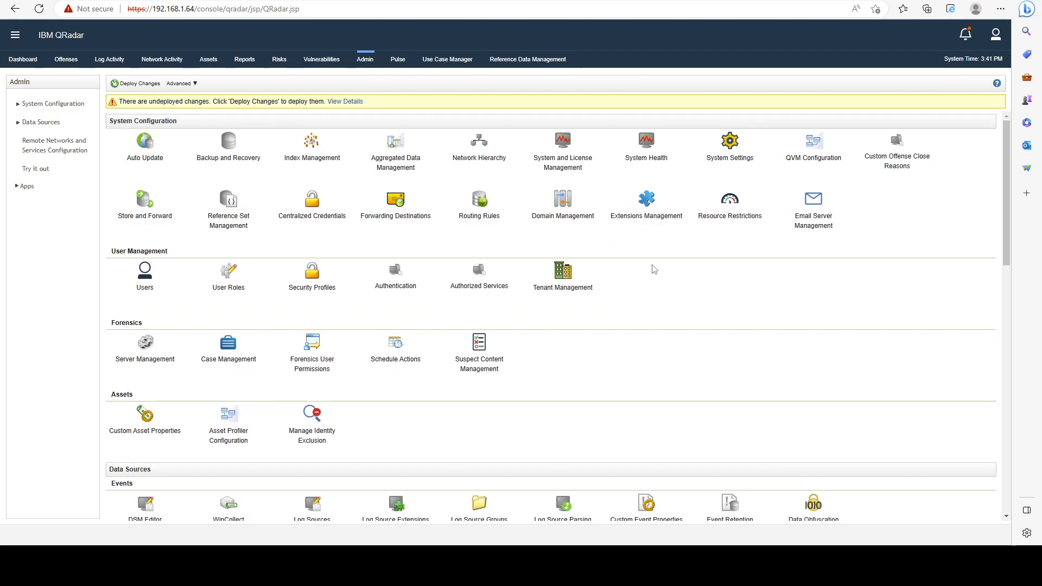
pyautogui.moveTo(520, 107)
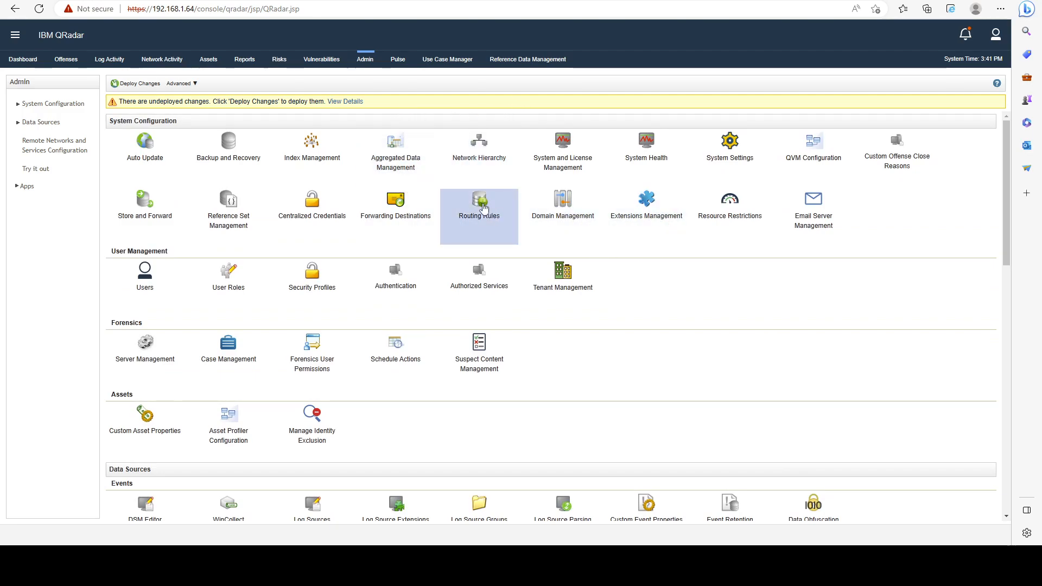
pyautogui.moveTo(562, 215)
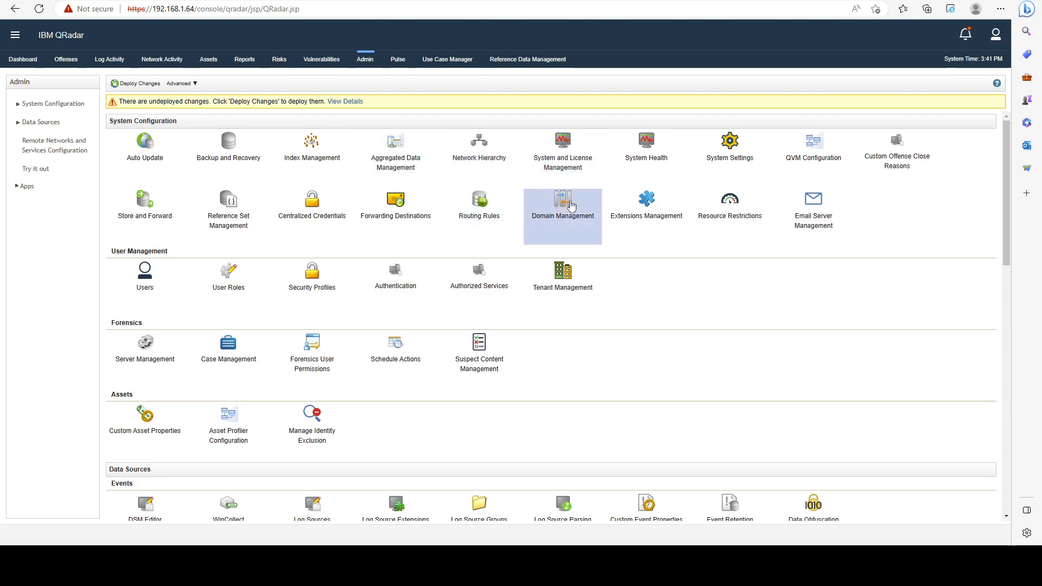
pyautogui.moveTo(550, 207)
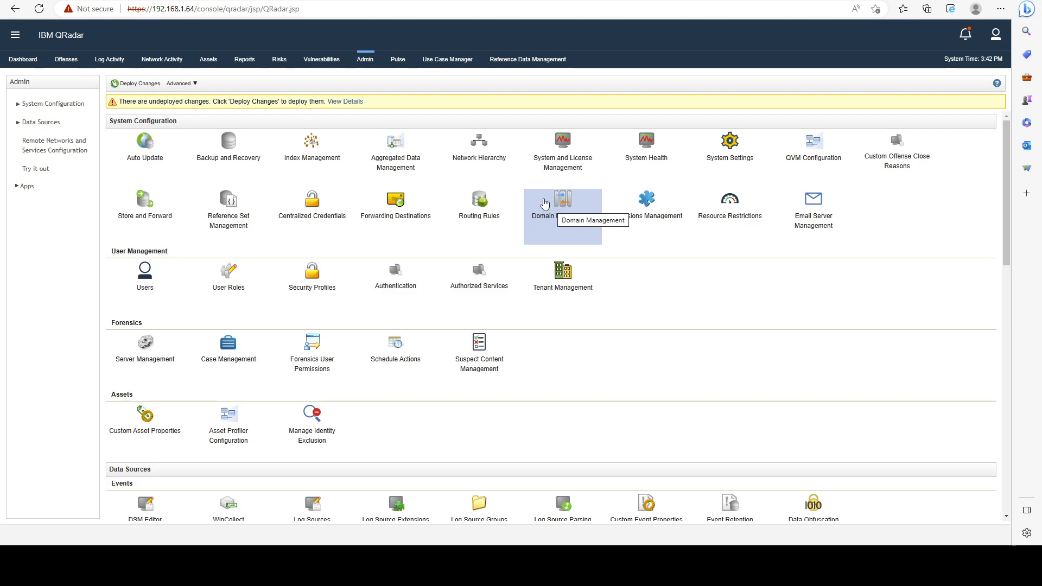
pyautogui.moveTo(479, 157)
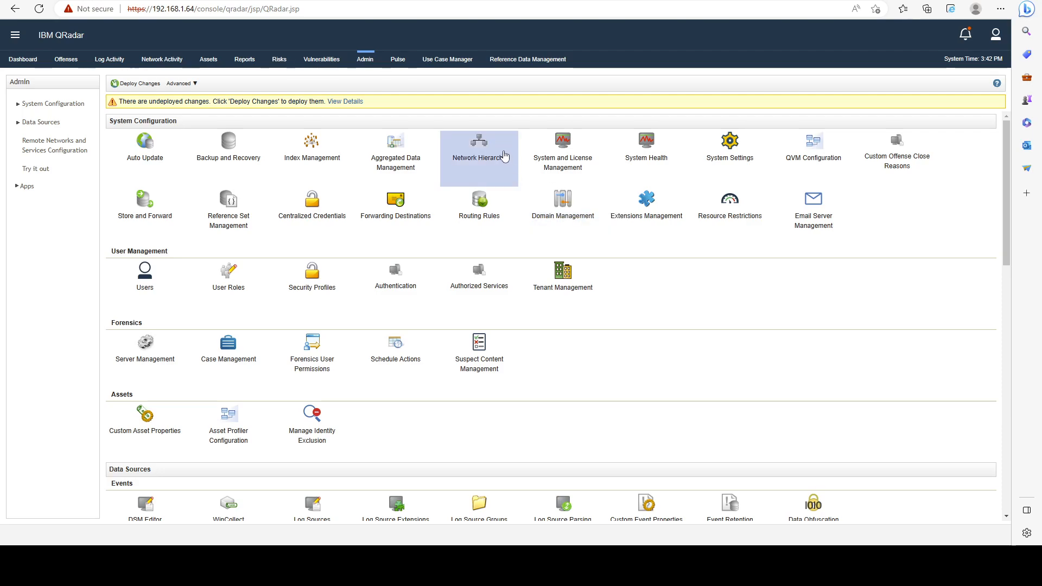
pyautogui.moveTo(352, 129)
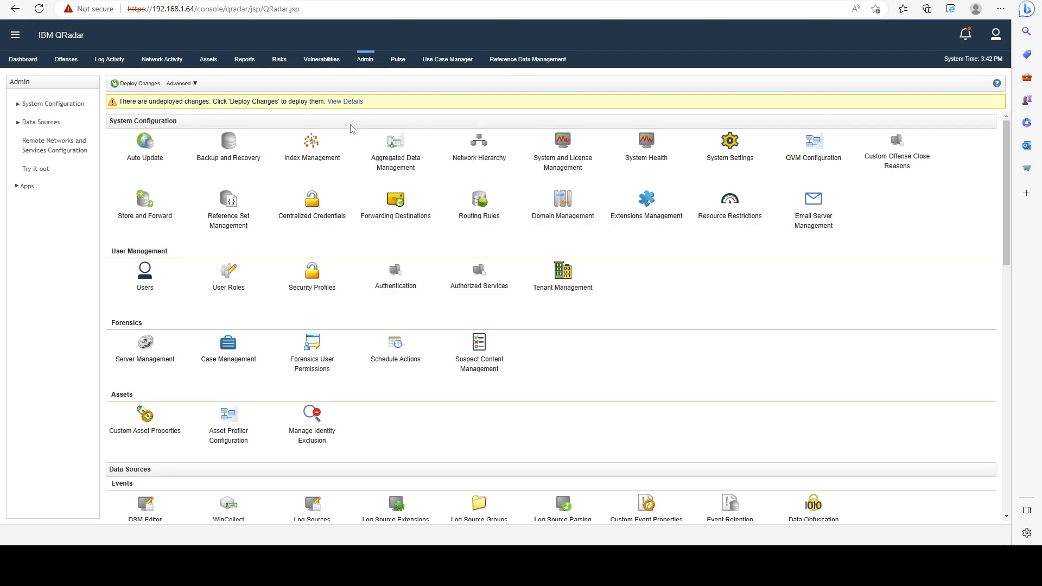
pyautogui.moveTo(698, 325)
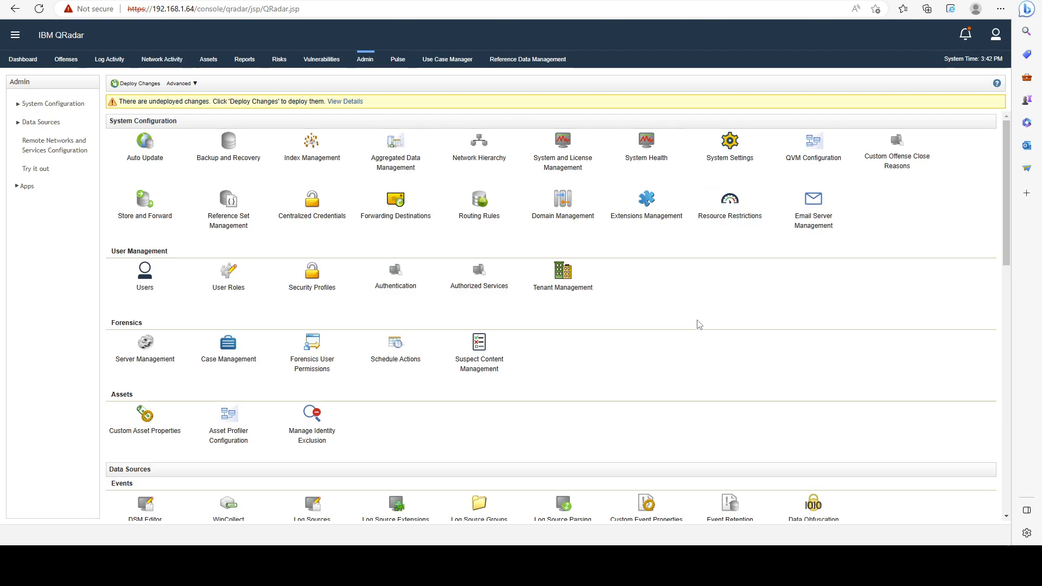
pyautogui.moveTo(742, 296)
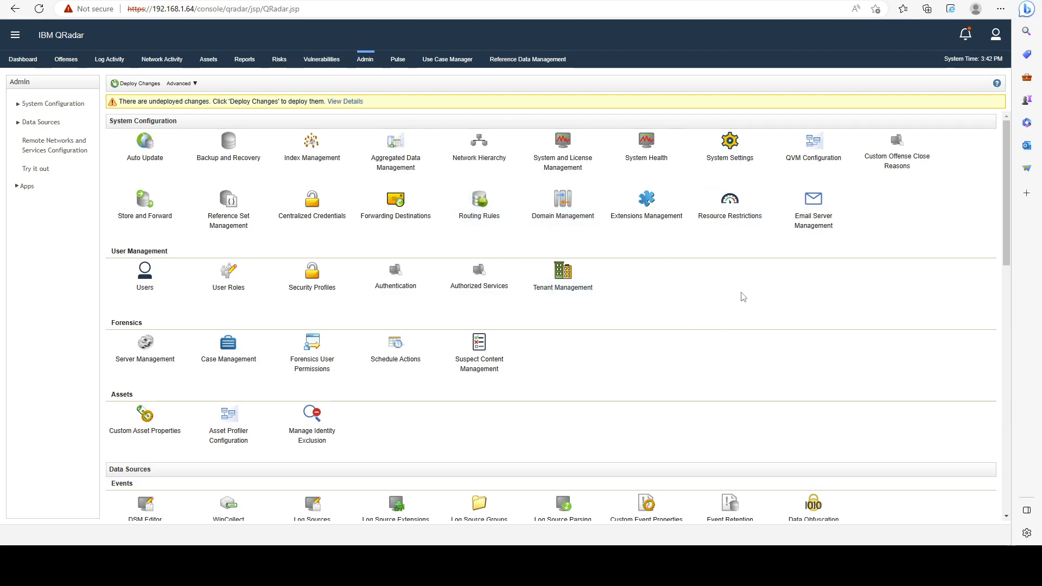
pyautogui.moveTo(524, 141)
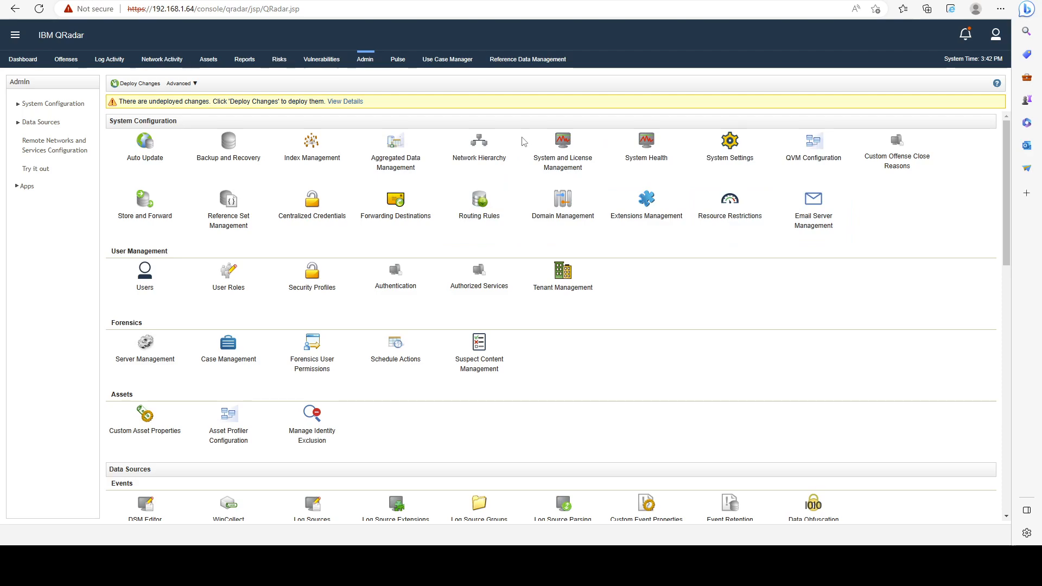